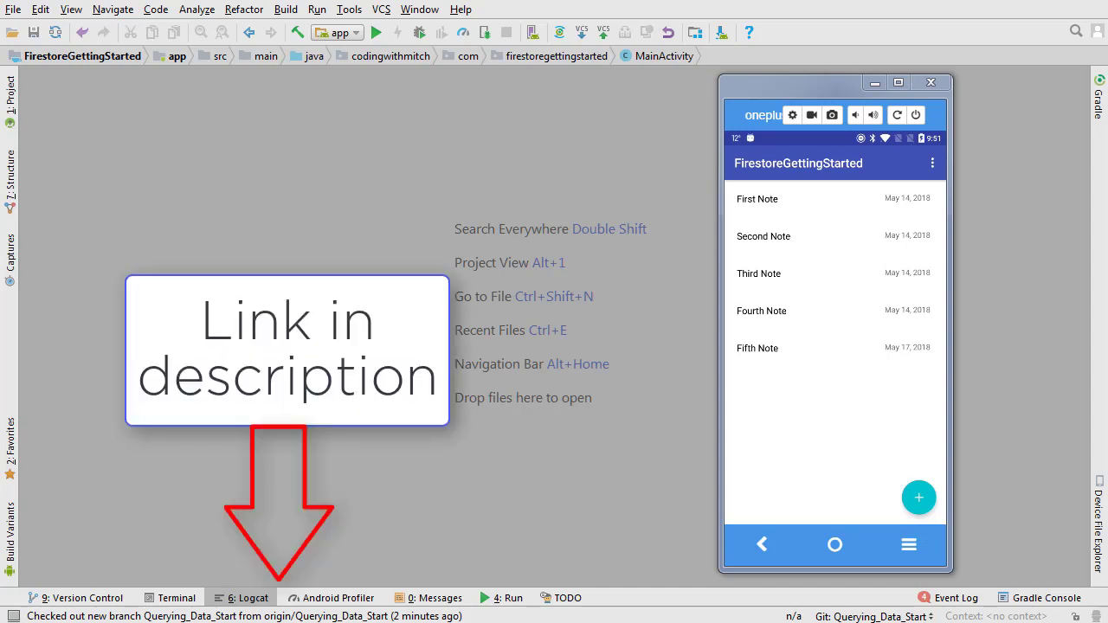
mouse_move(649, 179)
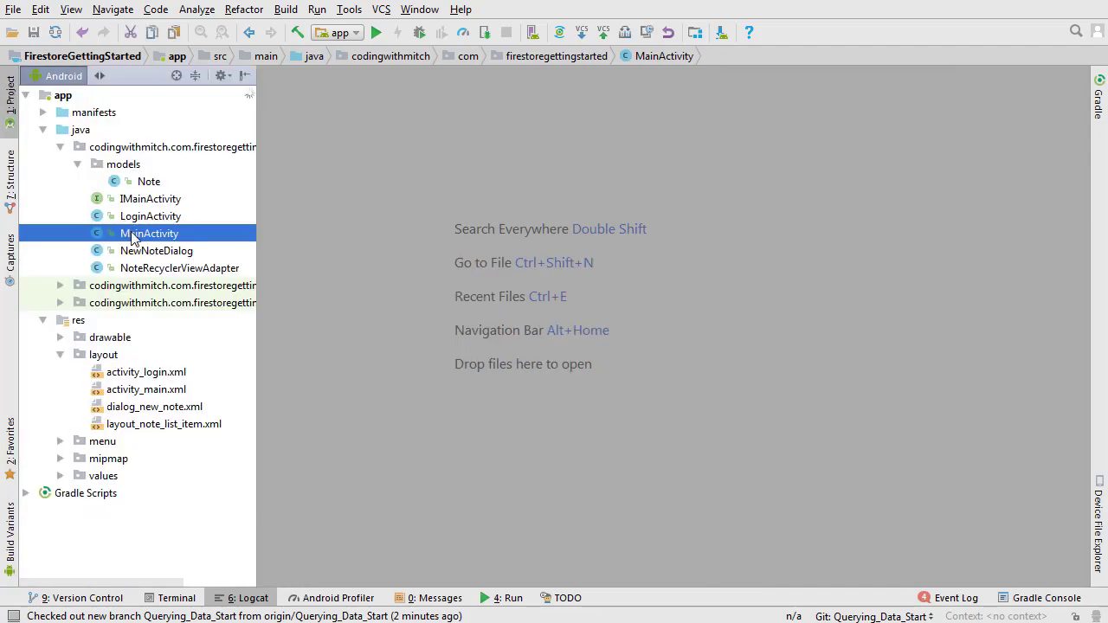
Step: Open MainActivity.java from the Project tree
double_click(150, 233)
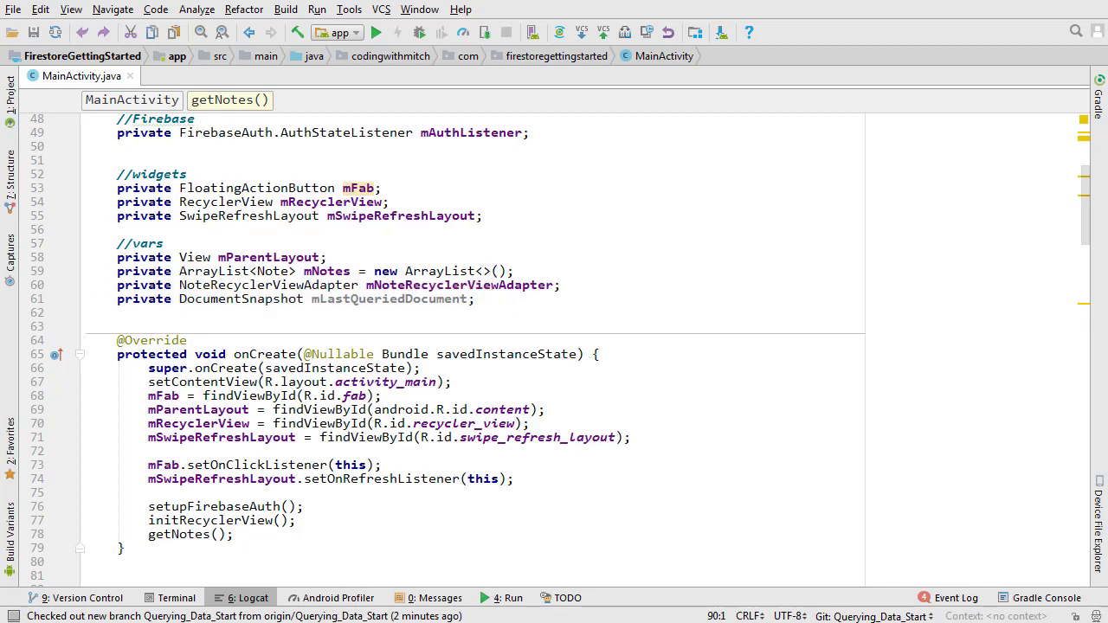
Step: Scroll down MainActivity.java to the empty getNotes() method body
scroll(down, 3)
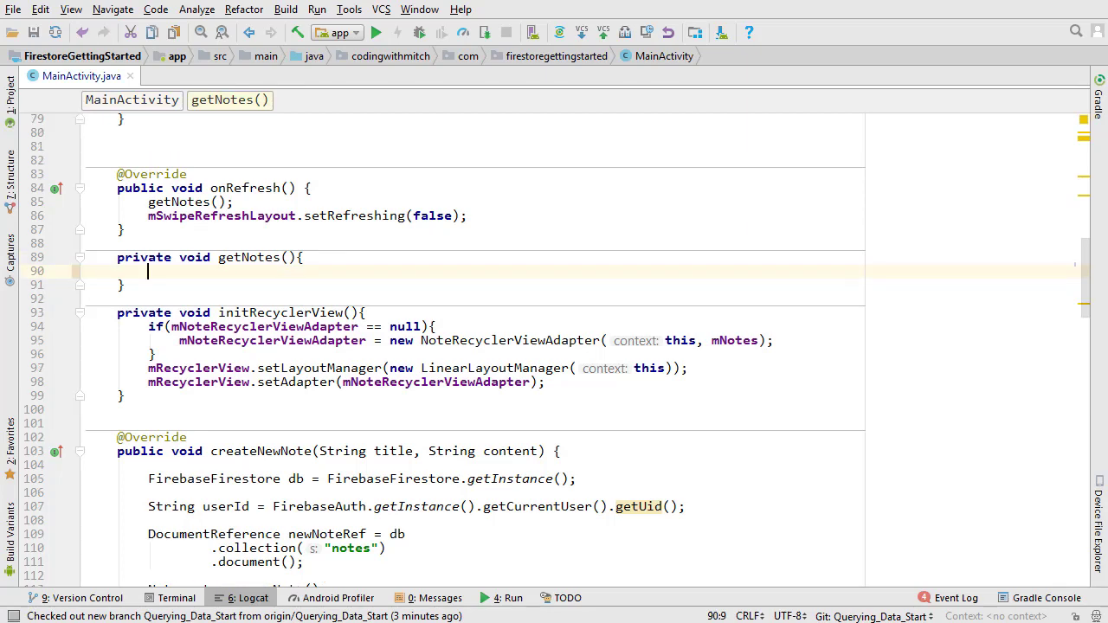
Step: Declare FirebaseFirestore db = FirebaseFirestore.getInstance() at the top of getNotes()
text(Fireb)
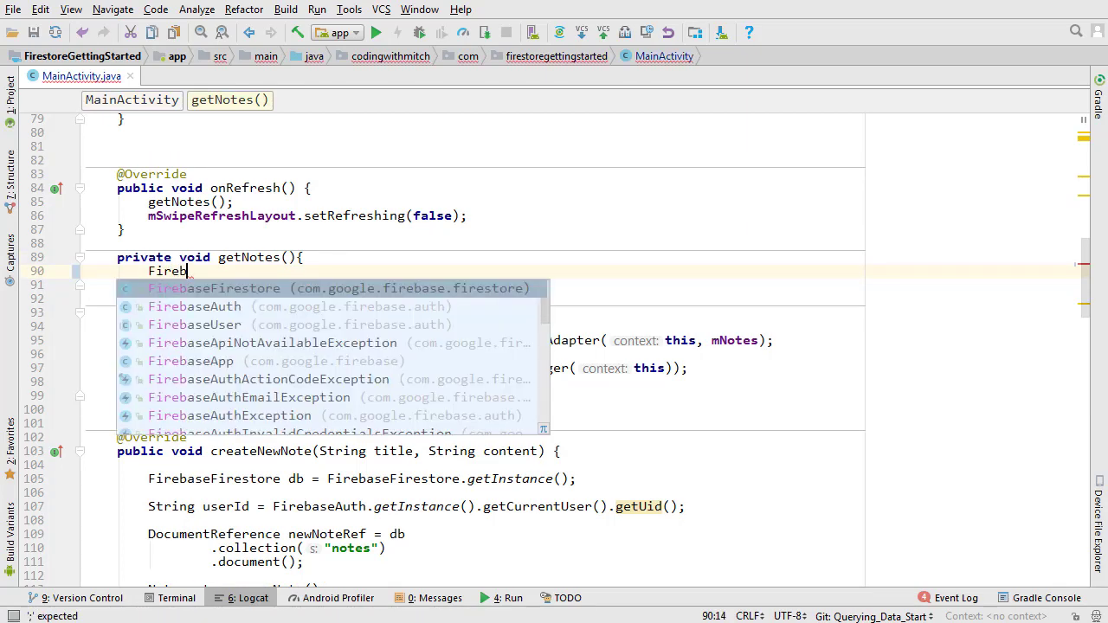
text(aseFirestore db = FirebaseFirestore.getInstance();)
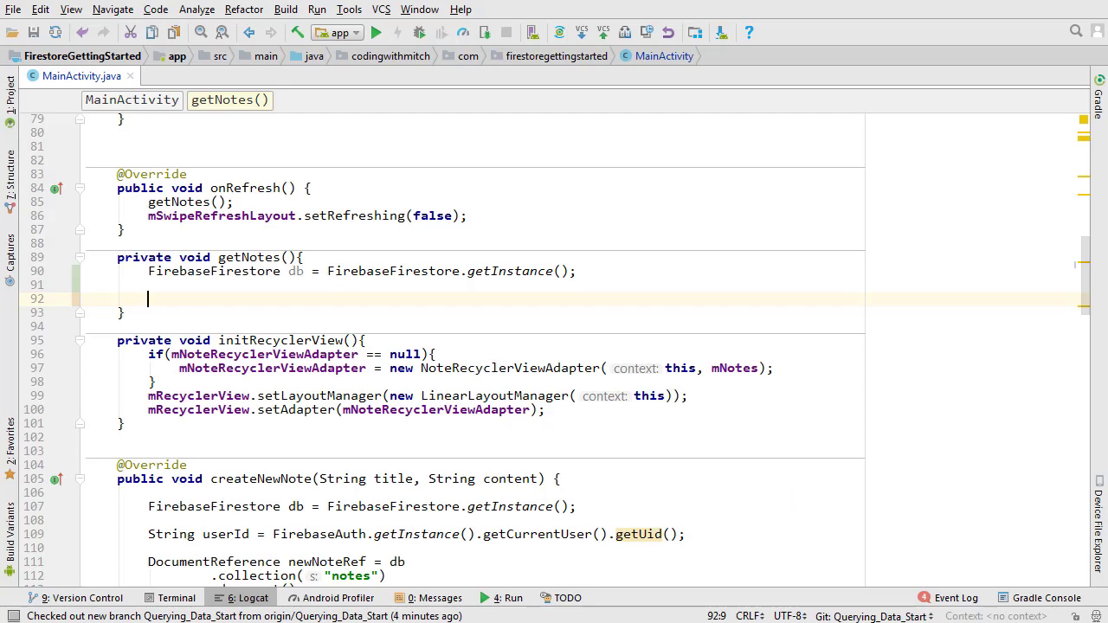
Step: Declare CollectionReference notesCollectionRef = db.collection("notes") in getNotes()
text(CollectionReference)
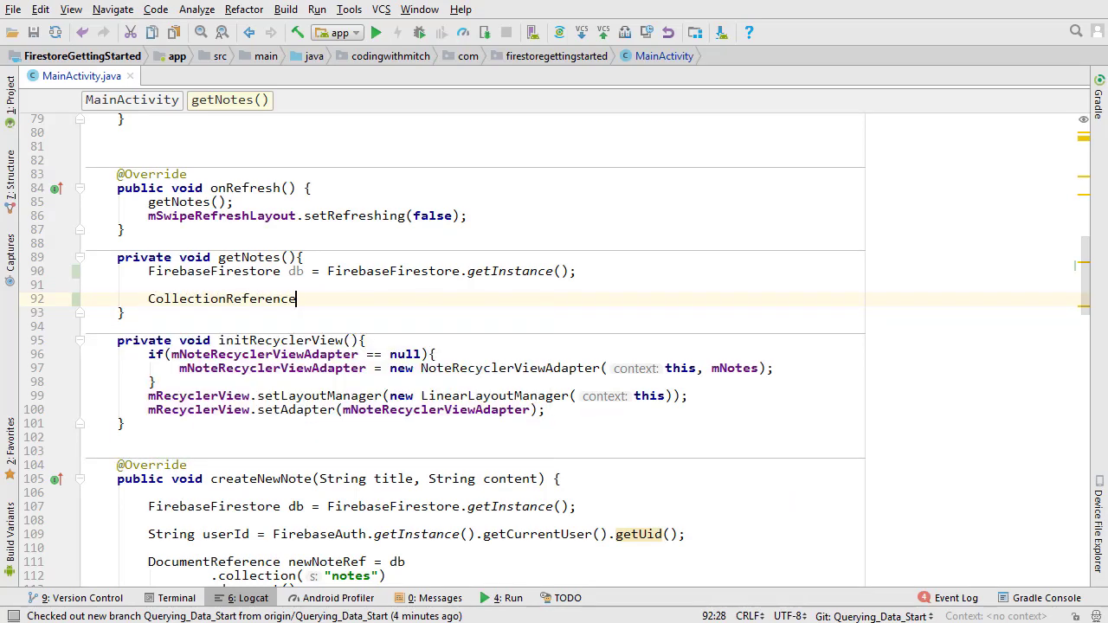
text(n)
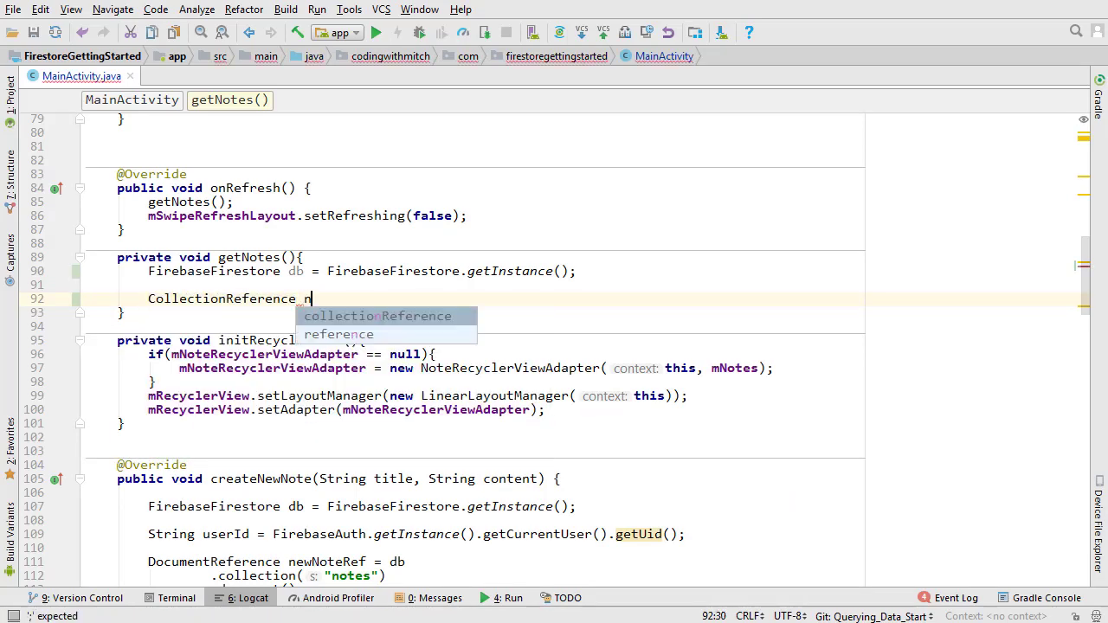
text(notesCollection)
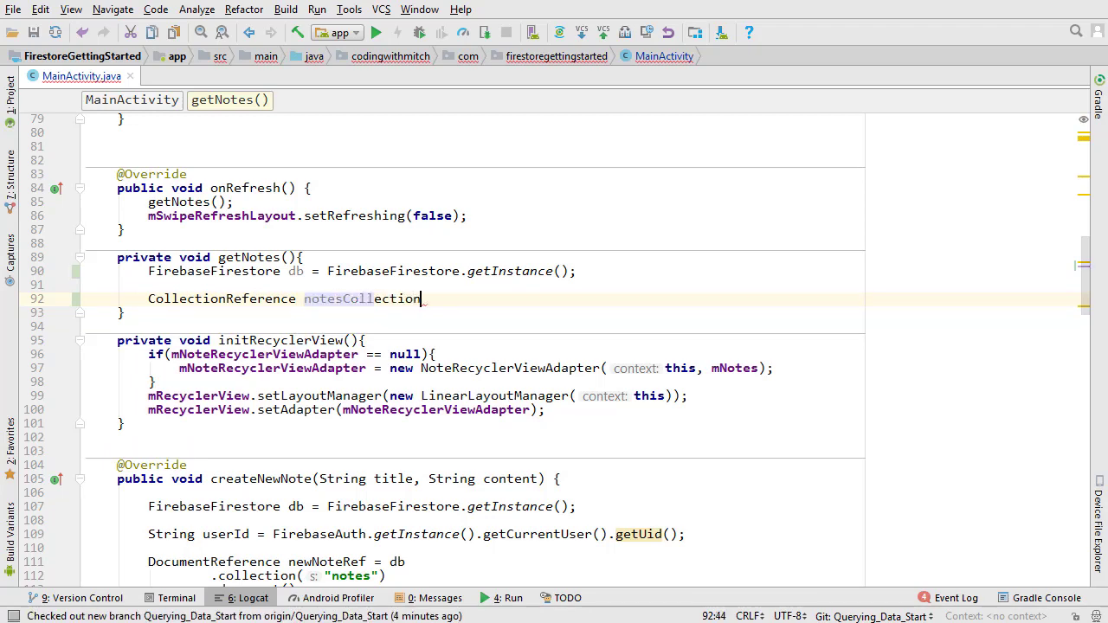
text(Ref =)
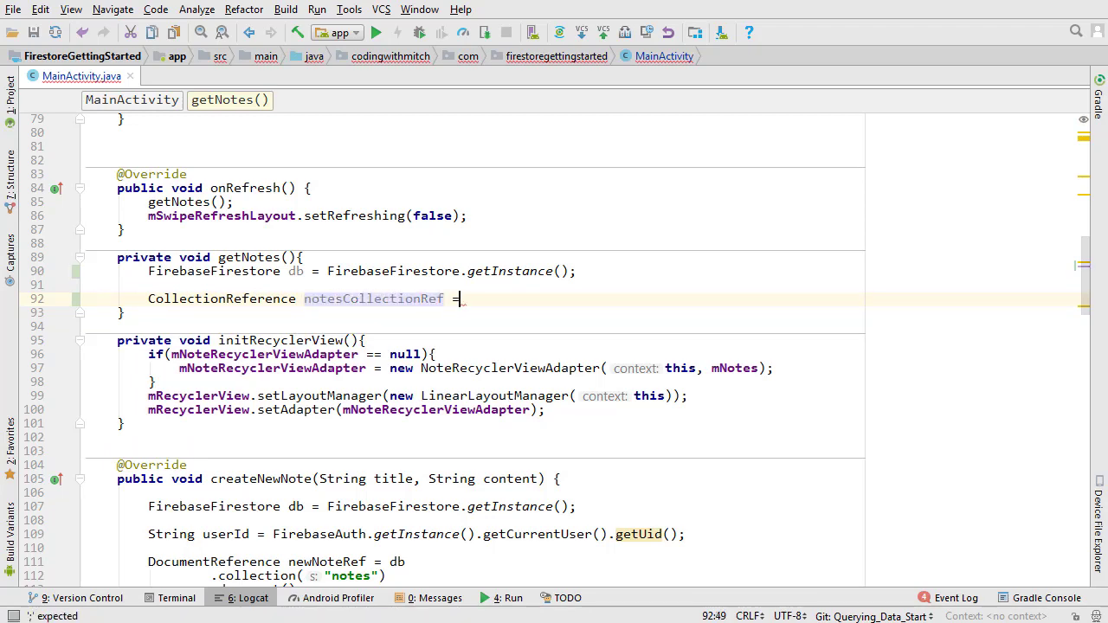
text(db)
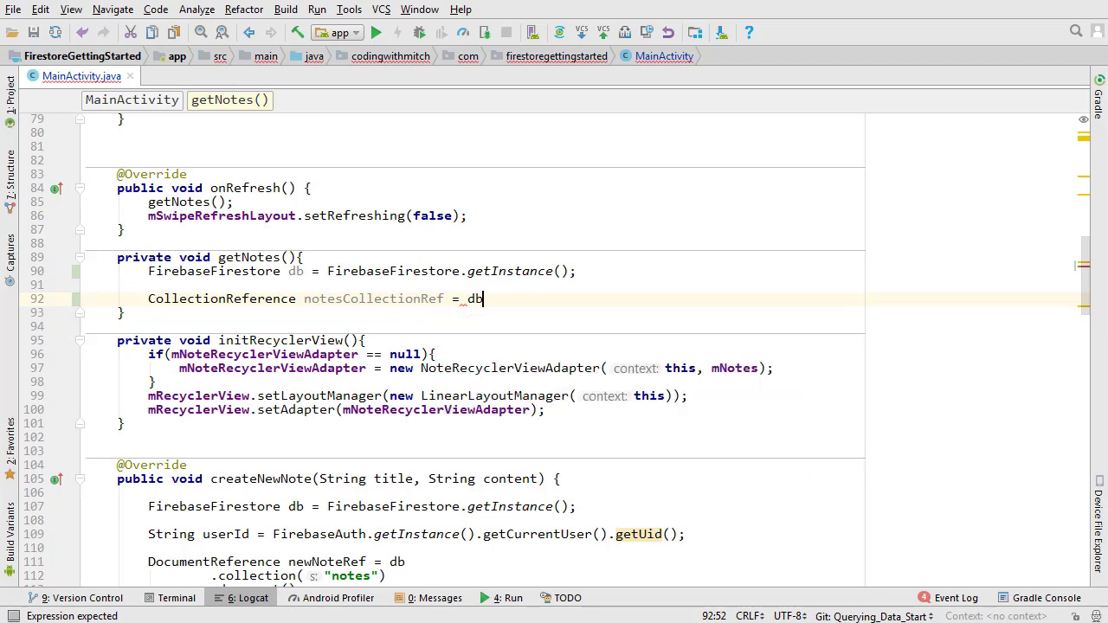
text(.collection())
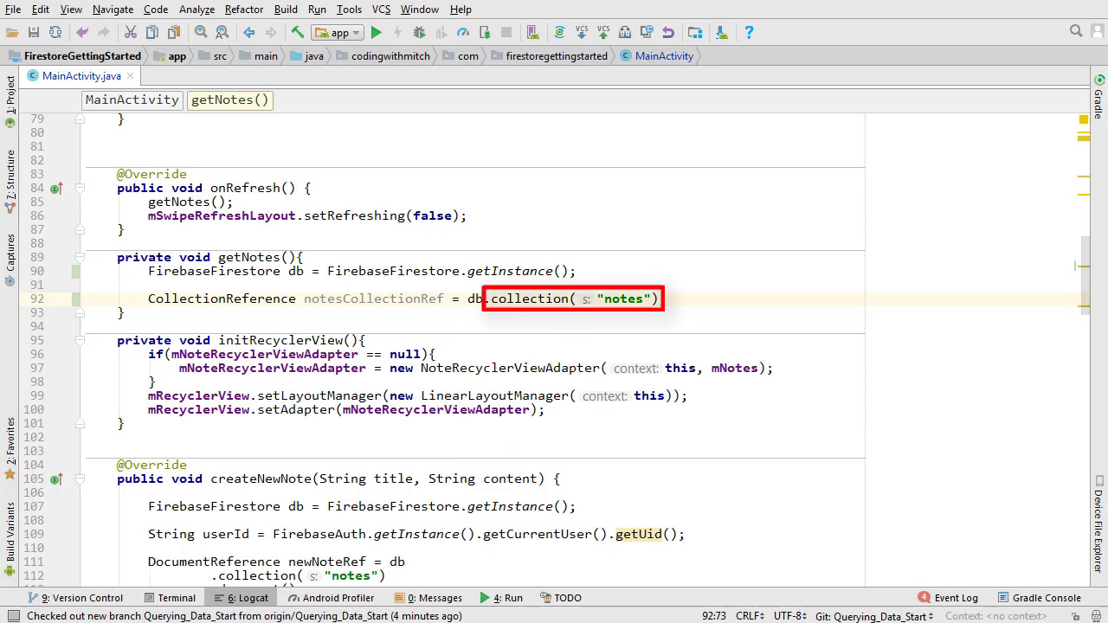
text(;)
key(enter)
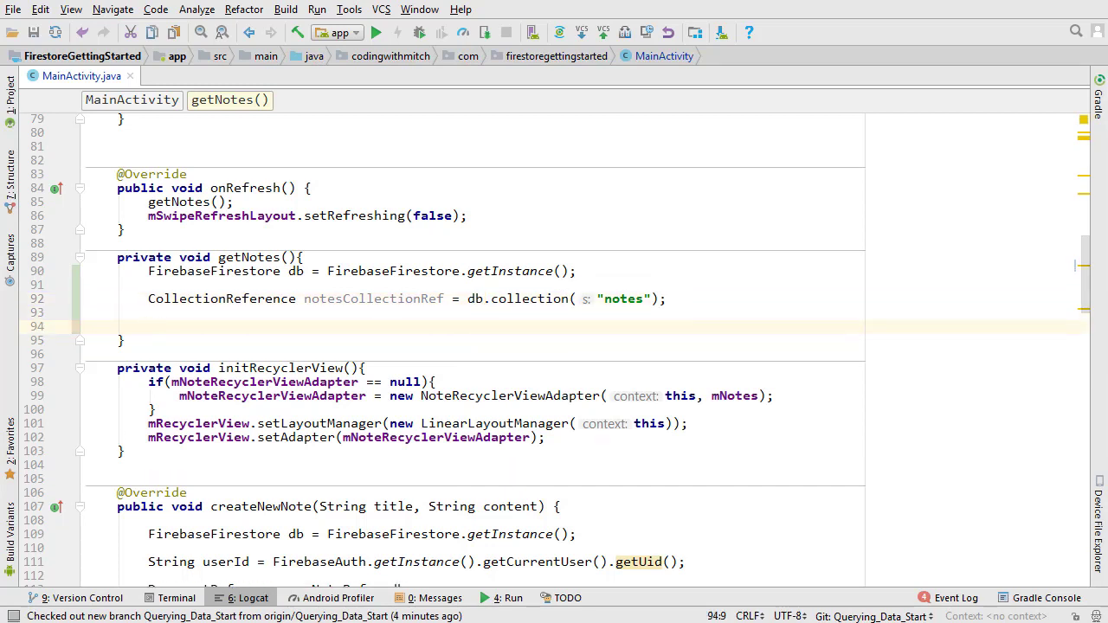
Step: Declare Query notesQuery filtering whereEqualTo("user_id", current user's UID)
text(Query  qu)
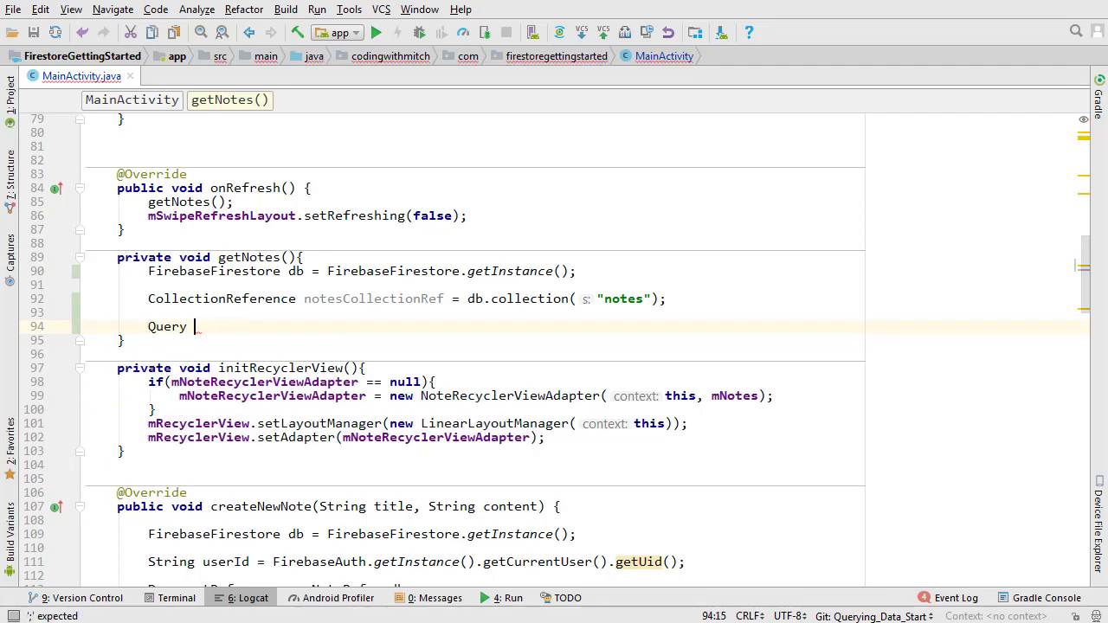
text(notesQuery = notesCollectionRef)
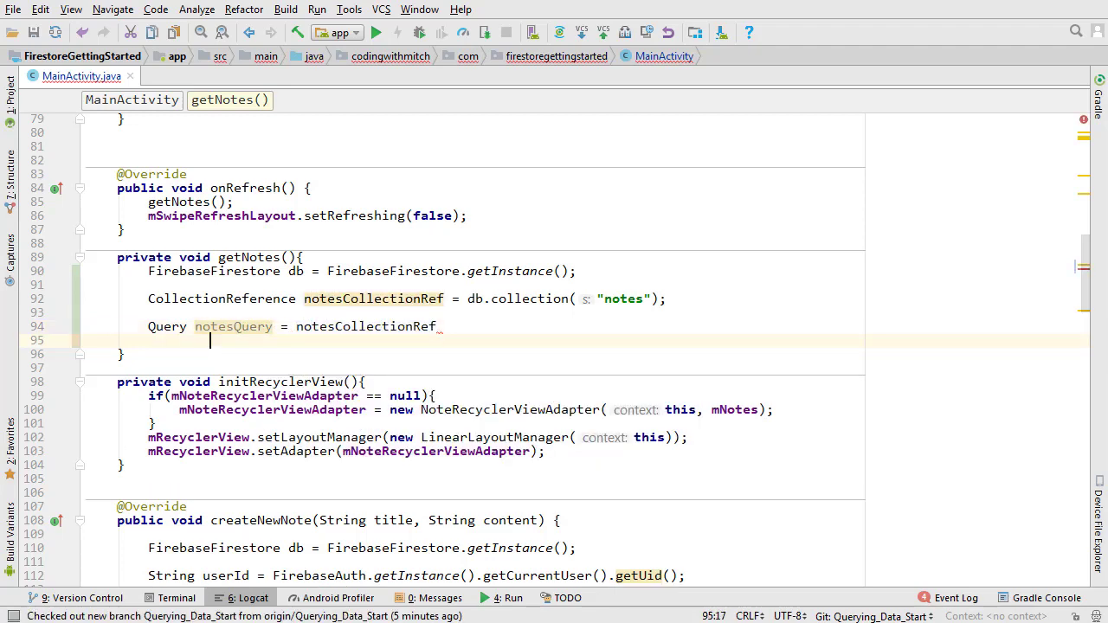
text(.whereEqualTo("user"))
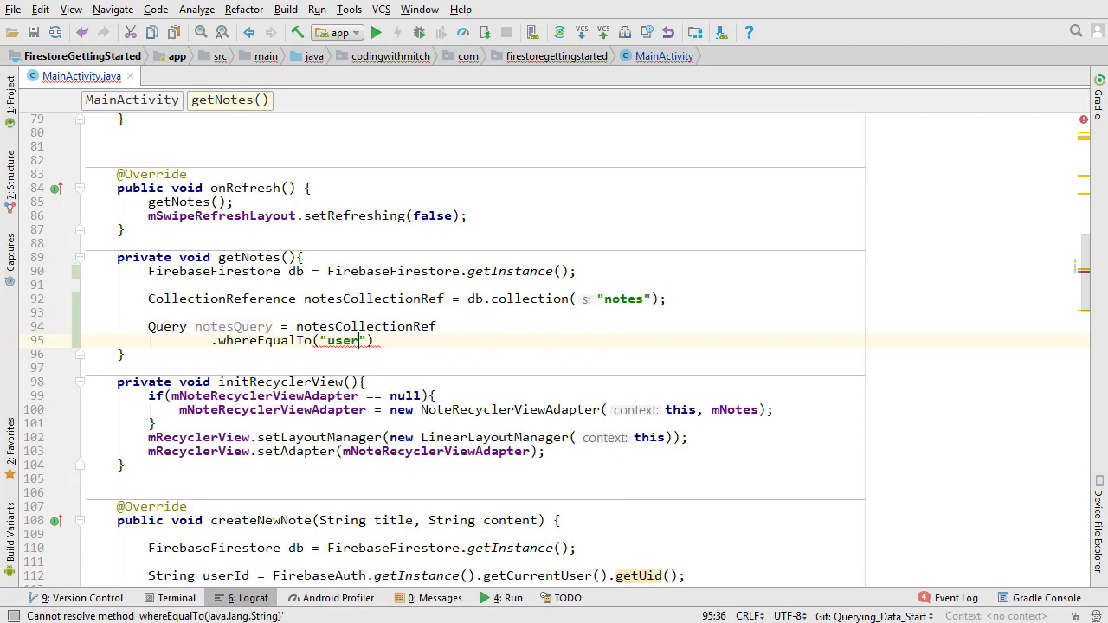
text(_id", Firebas)
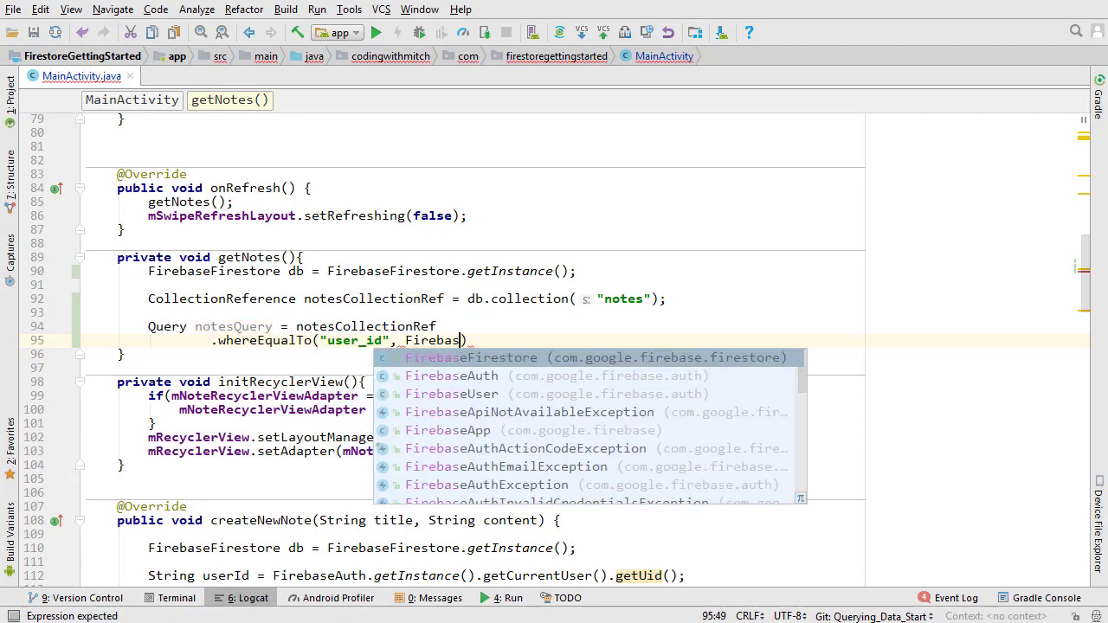
text(FirebaseAuth.getInstance().getCurrentUser().getUid()))
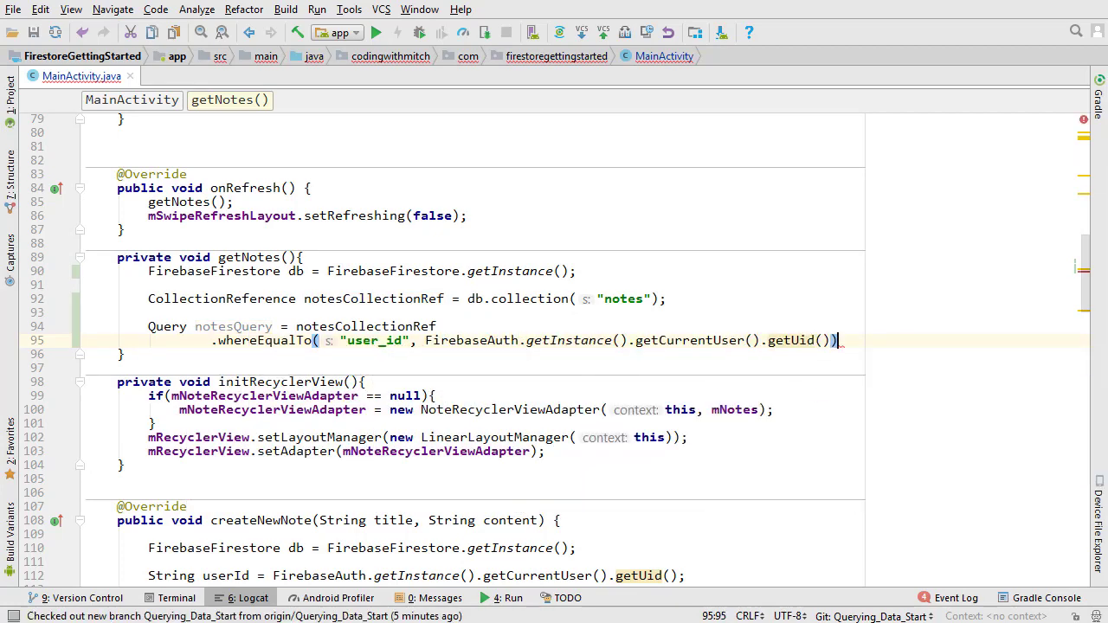
text(;)
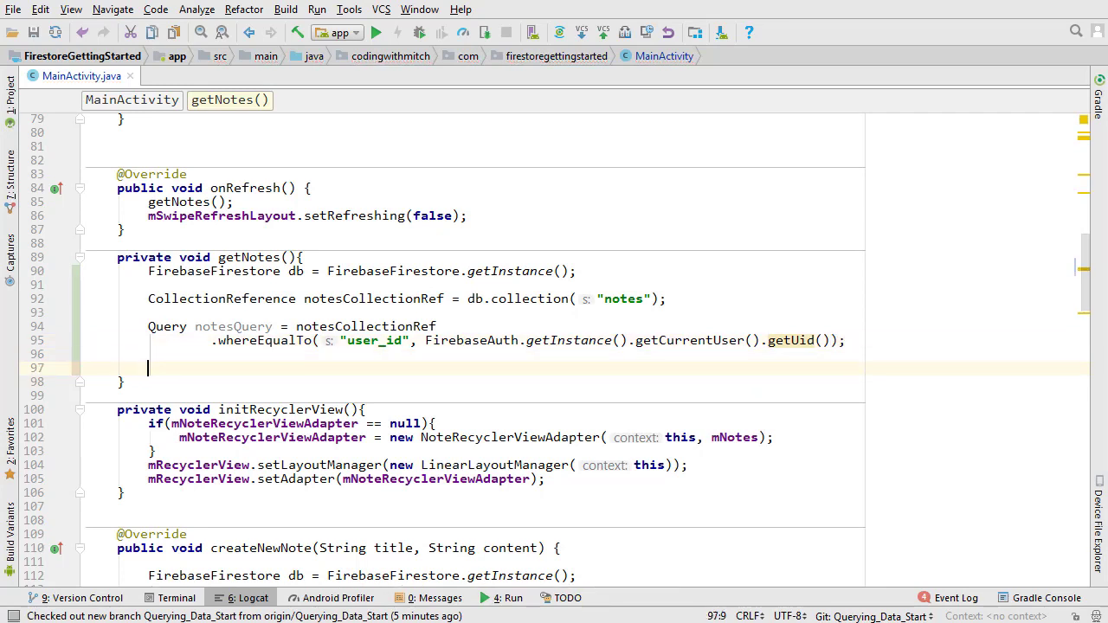
Step: Add notesQuery.get() completion listener showing "Query Failed. Check Logs." on failure
text(notesQuery.get().)
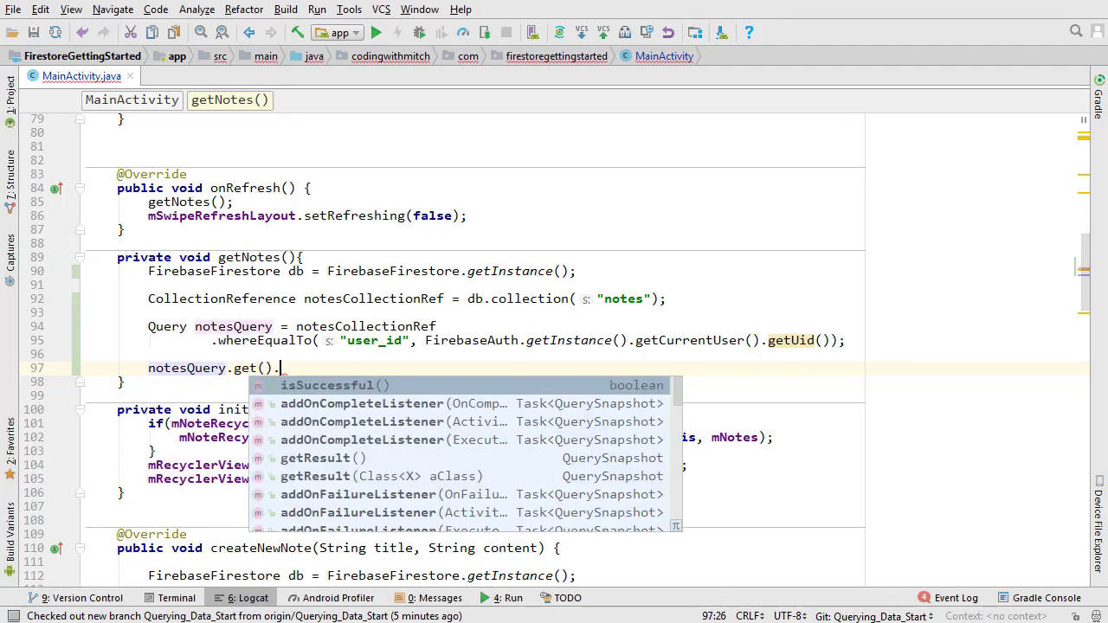
text(addOnCompleteListener(new ON)
text(if(task.isSuccessful()){)
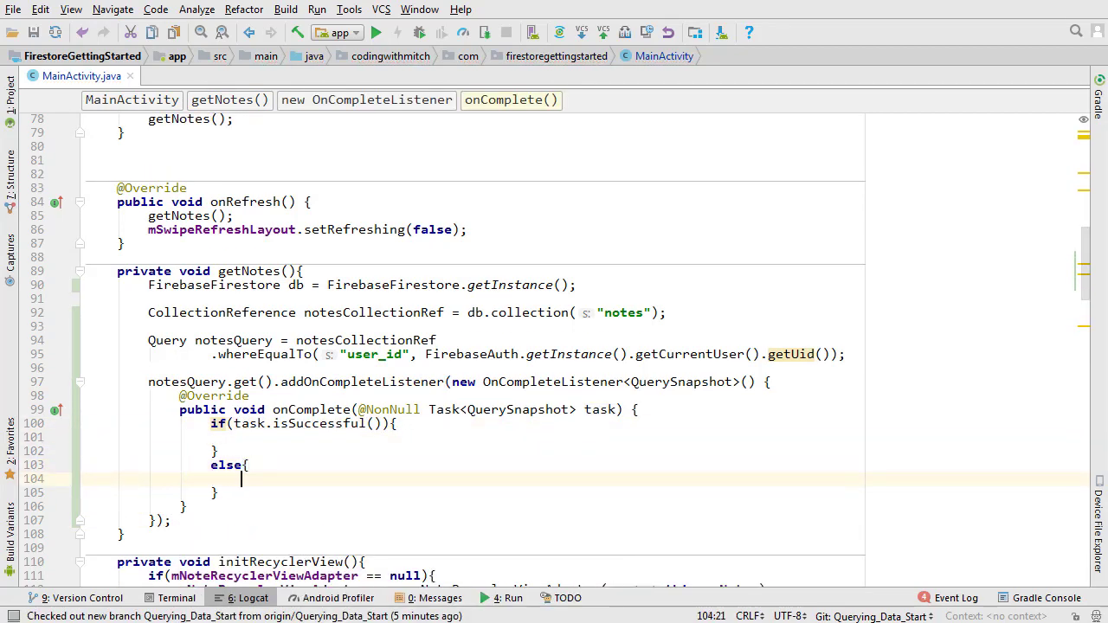
text(makeSnackBarMessage();)
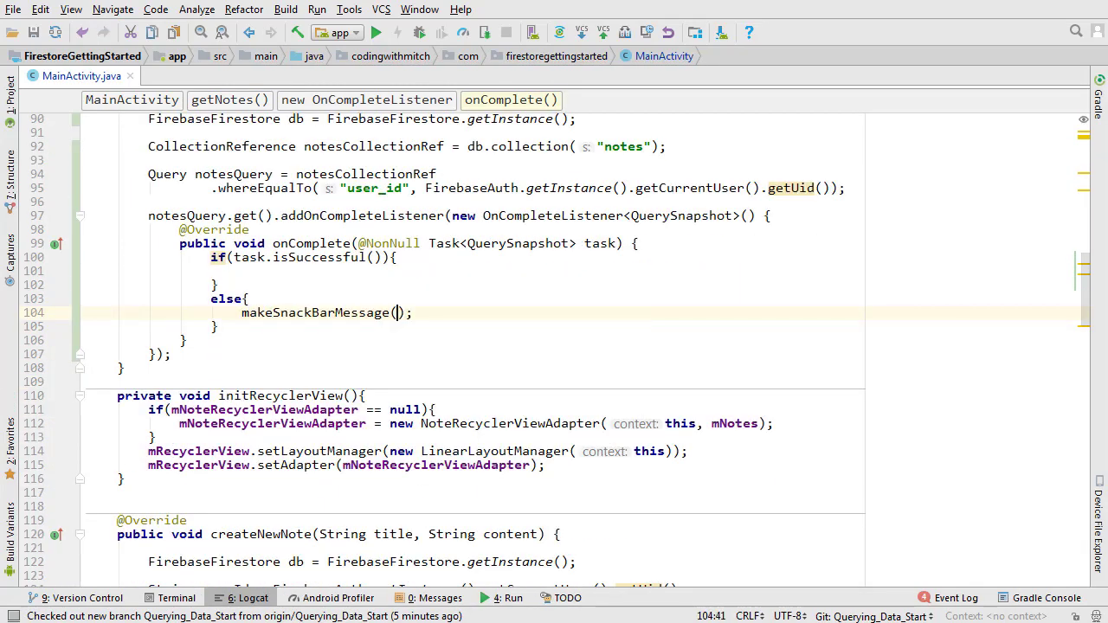
text("Query Fail")
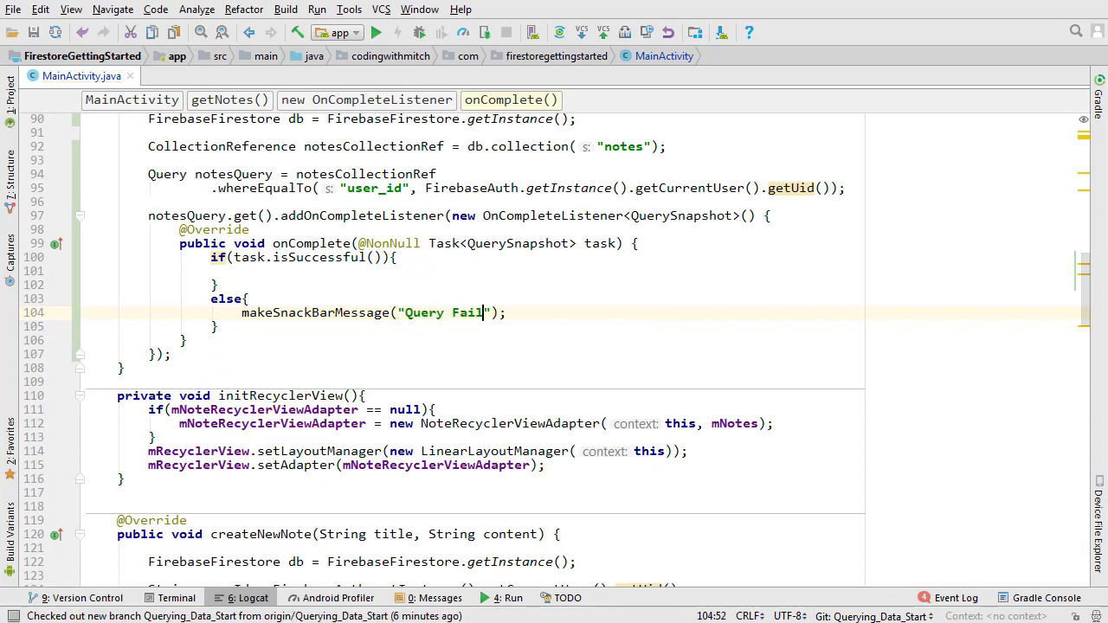
text(ed. Check Logs.)
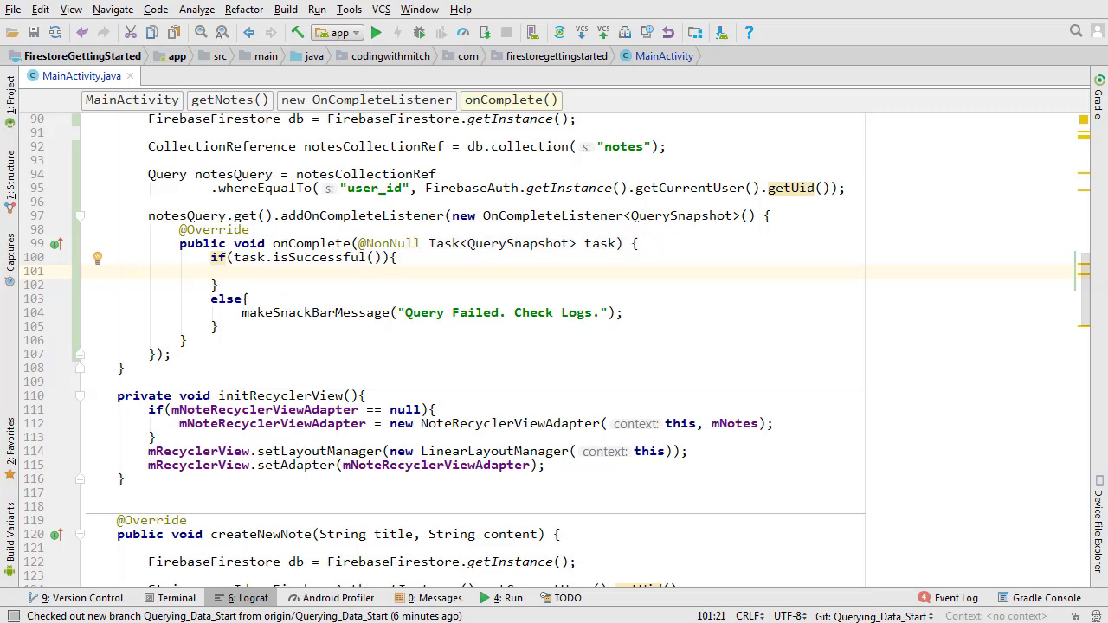
Step: Loop over task.getResult() documents, converting each to a Note object
text(for()
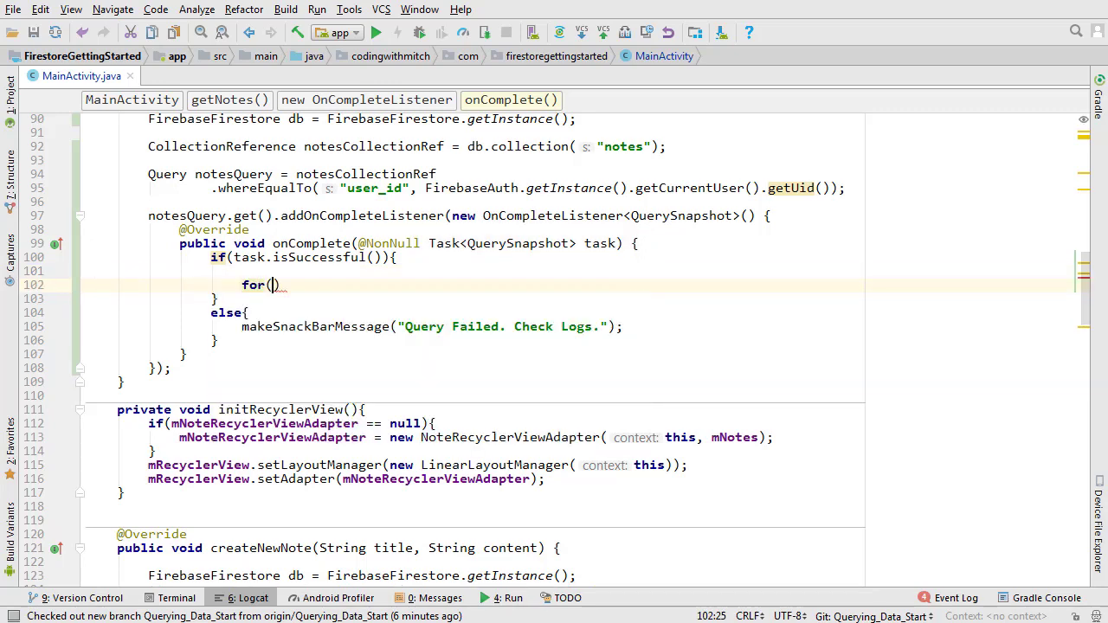
text(QueryDocumentSnapshot document:)
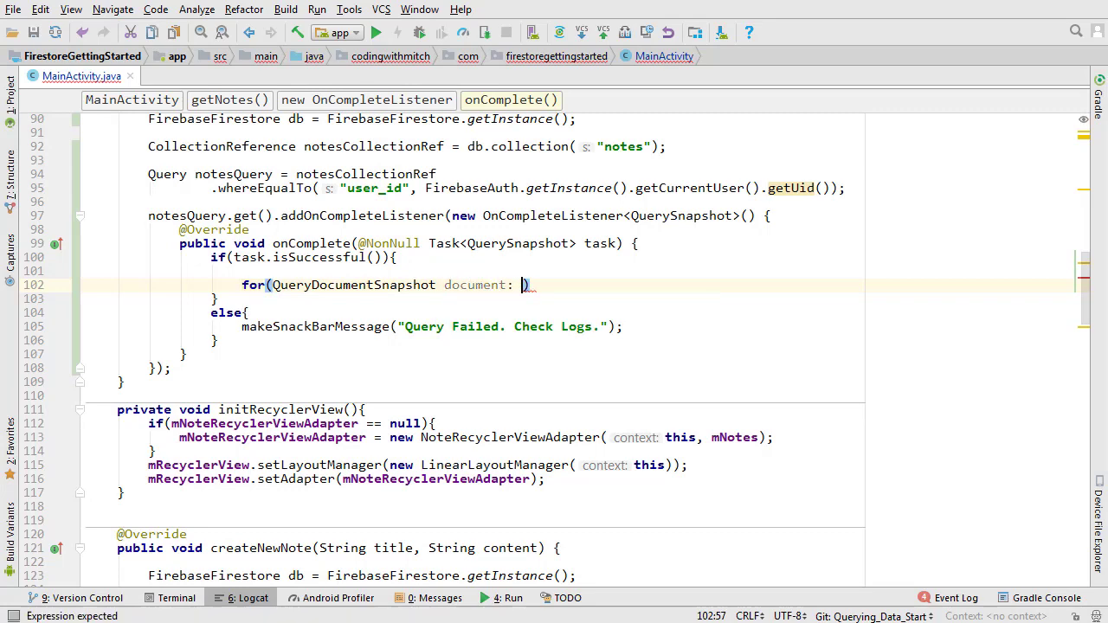
text(task.getResult())
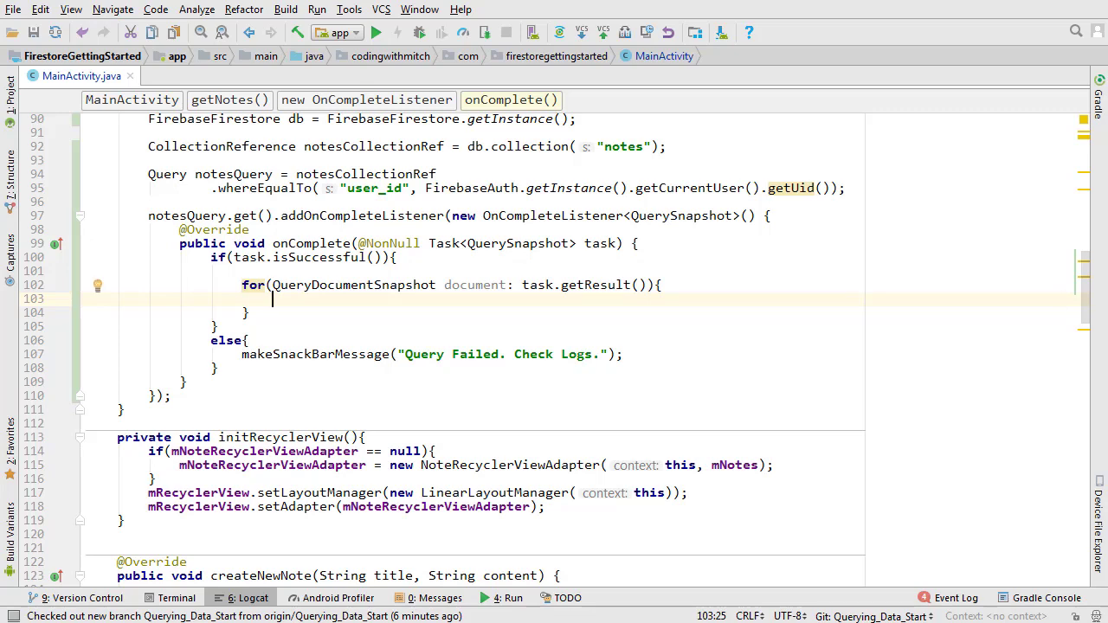
text(Note note =)
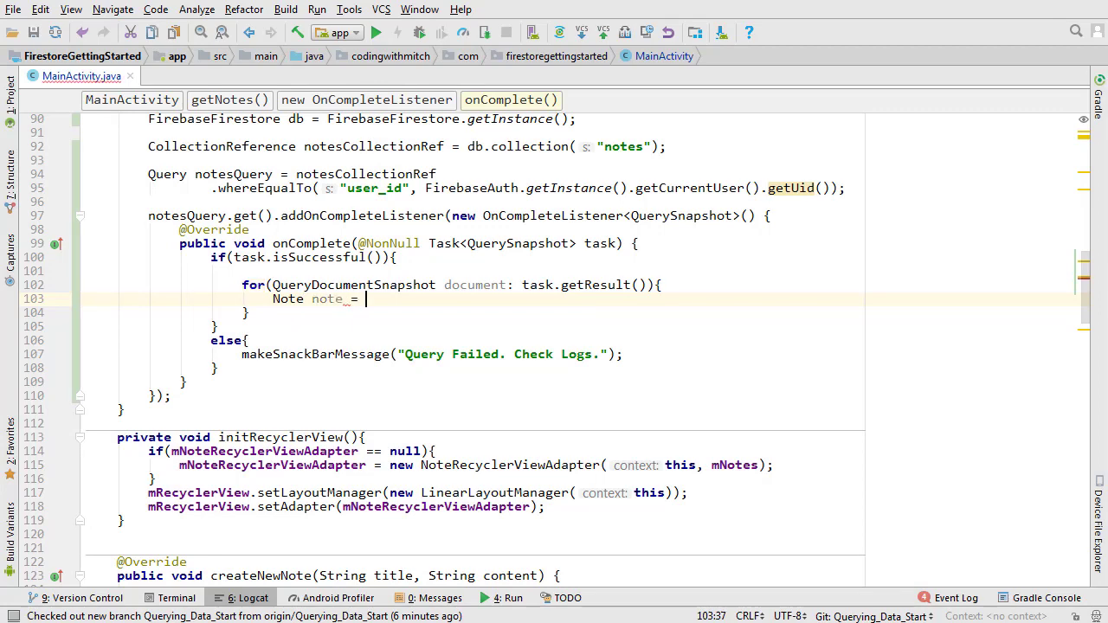
text(document.toObject())
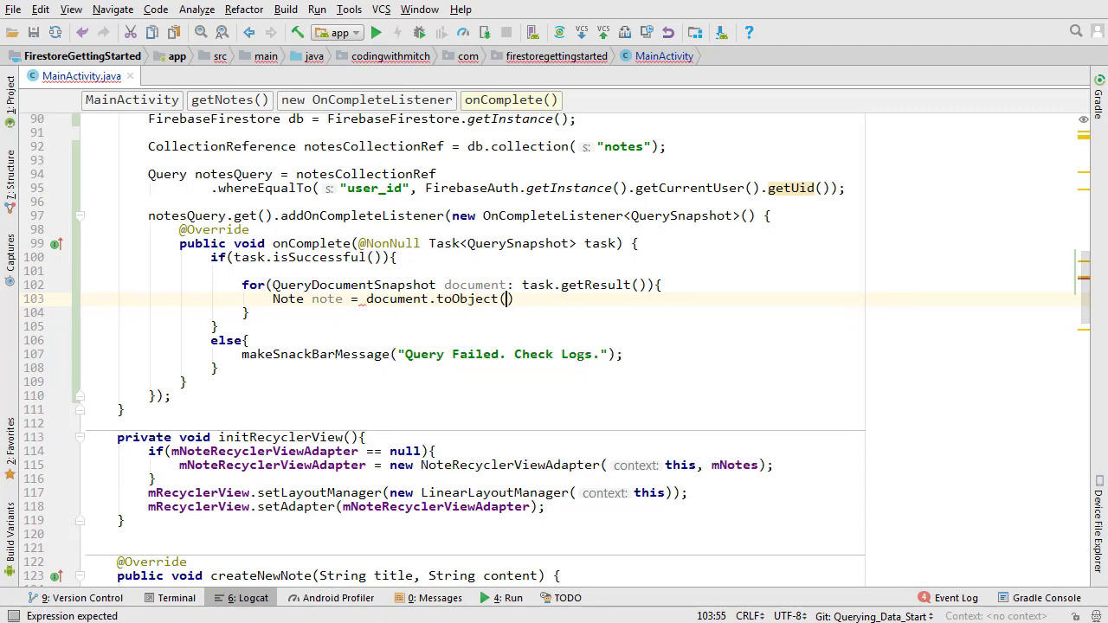
text(Note.class)
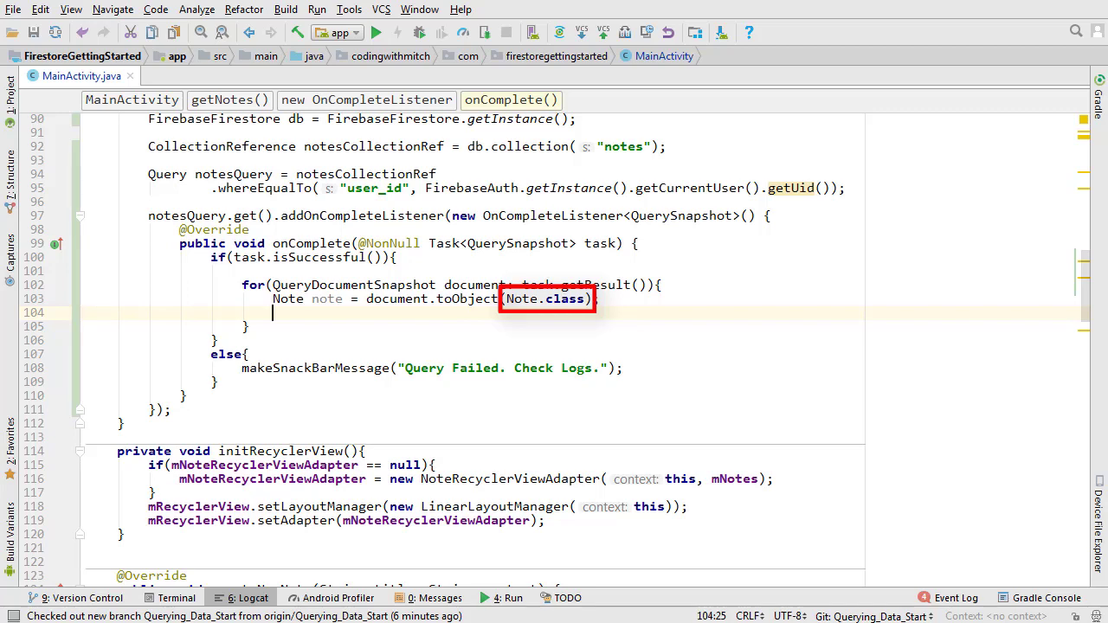
Step: Add each note to mNotes, then call mNoteRecyclerViewAdapter.notifyDataSetChanged()
text(mNotes)
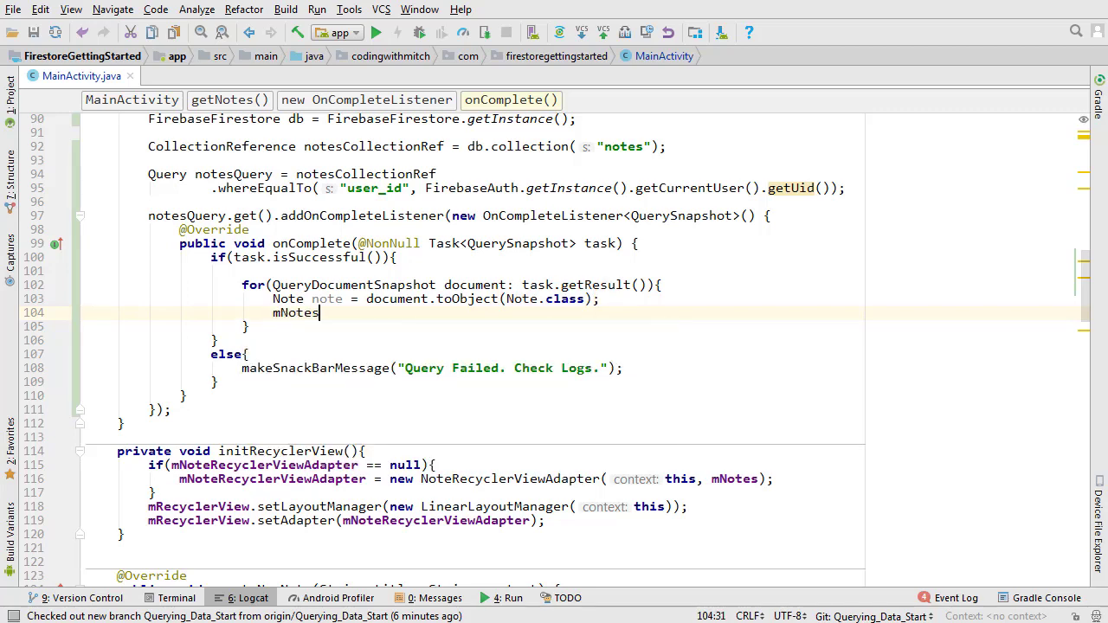
text(.add(note);)
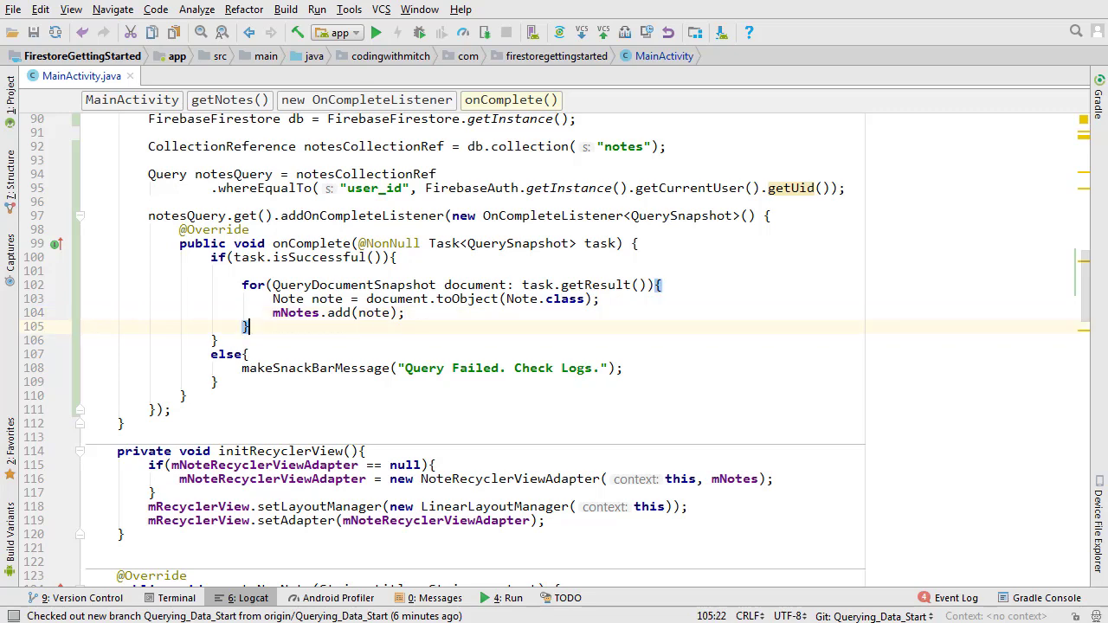
text(mNoteRecyclerViewAdapter)
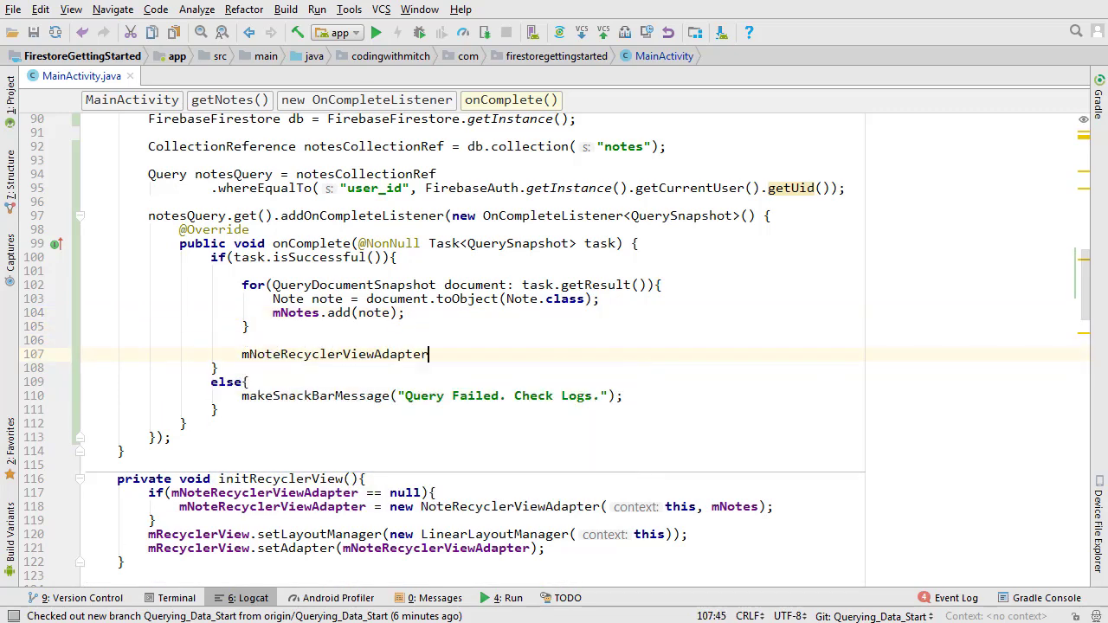
text(.notifyDataSetChanged();)
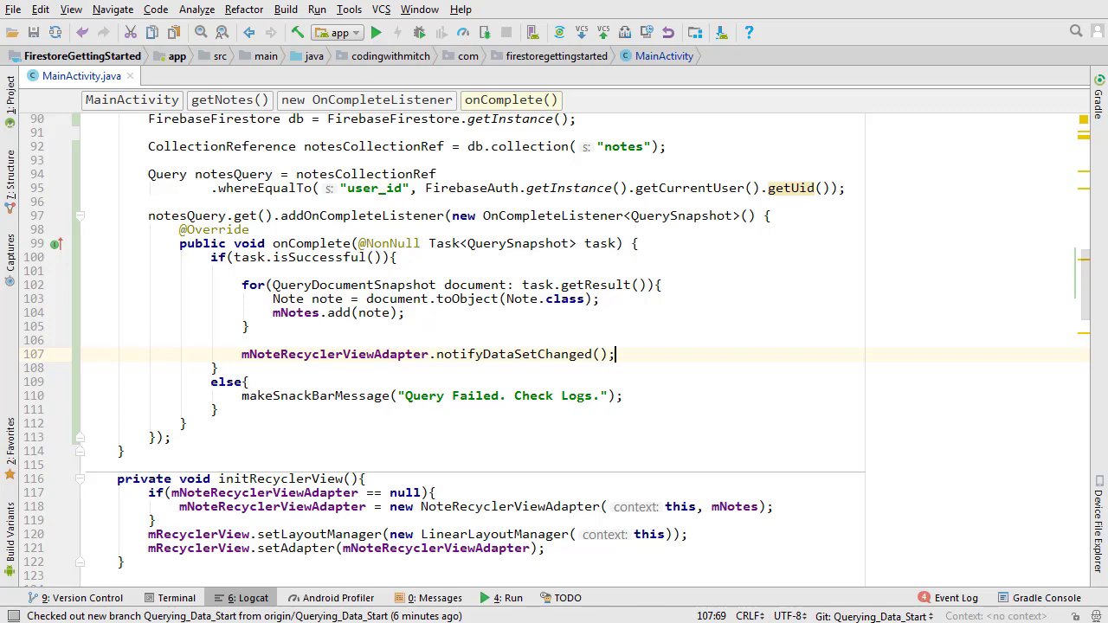
mouse_move(552, 63)
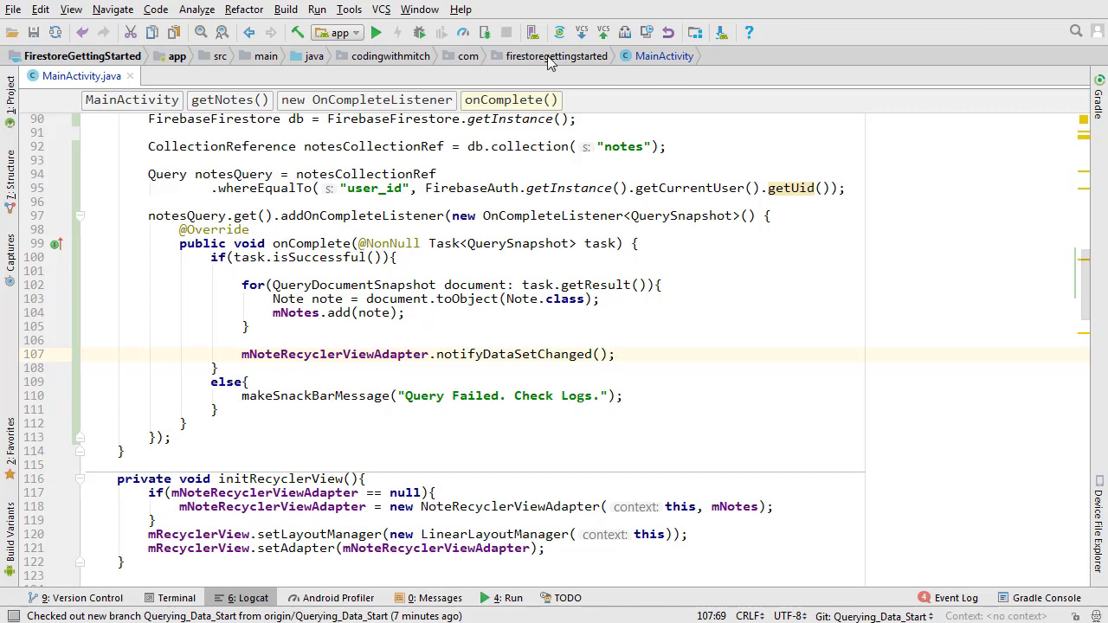
Step: Run the app to test the notes query
click(375, 32)
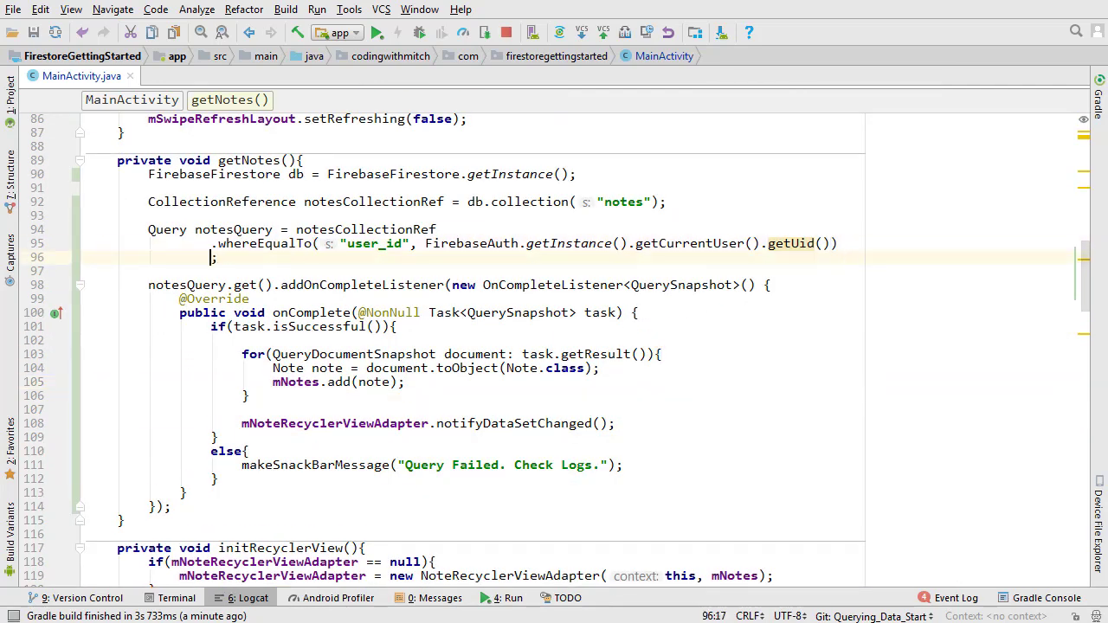
Step: Chain .orderBy("timestamp", Query.Direction.ASCENDING) onto notesQuery
text(.orderBy())
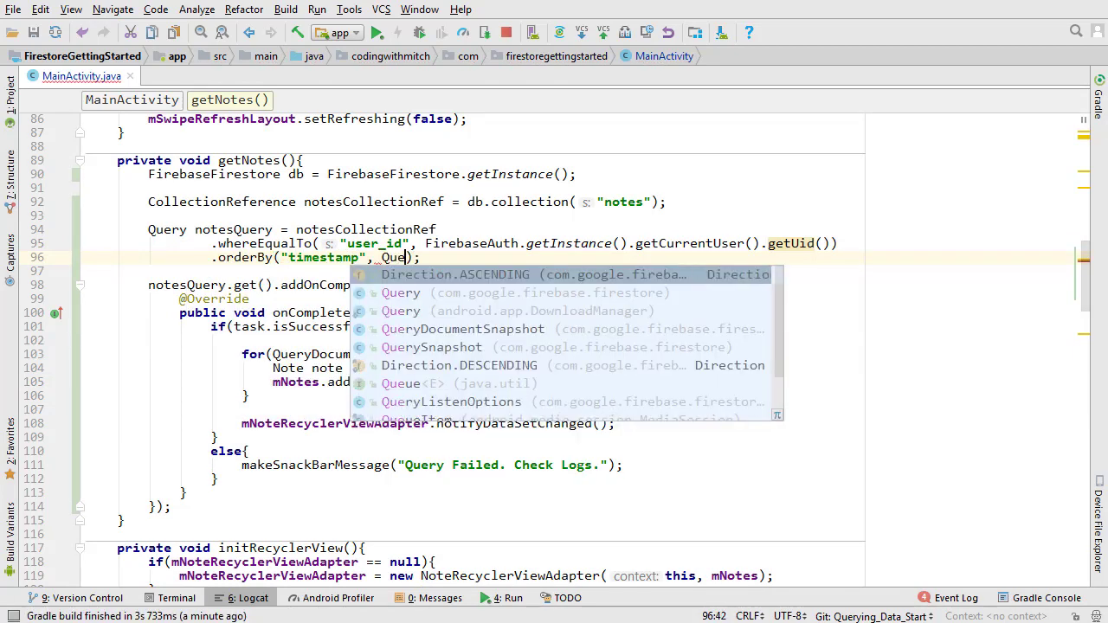
text(Query.d)
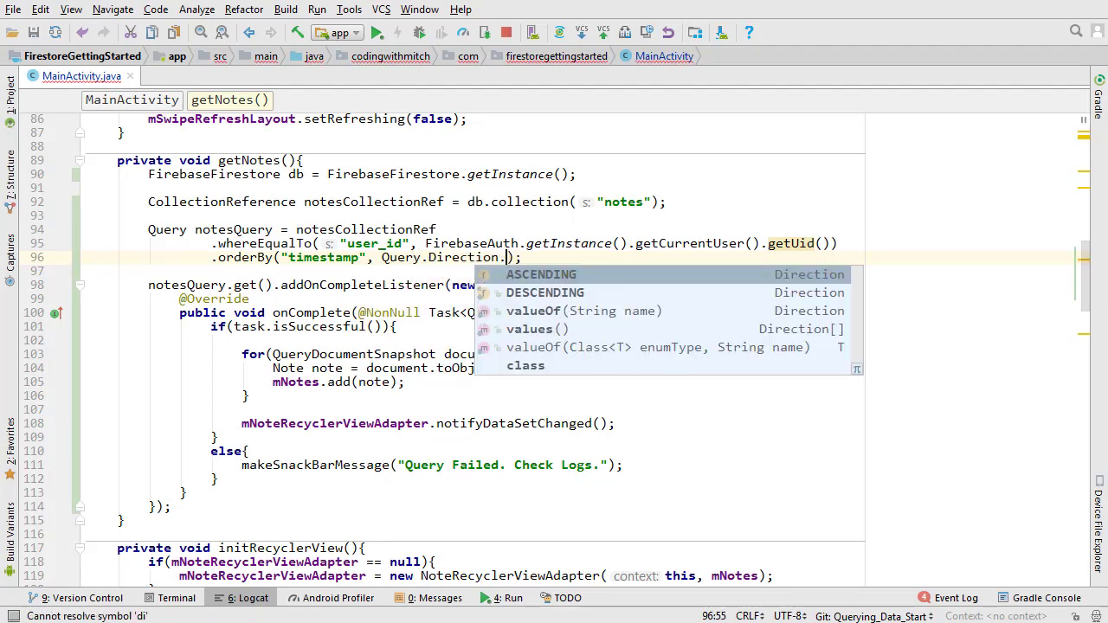
click(541, 275)
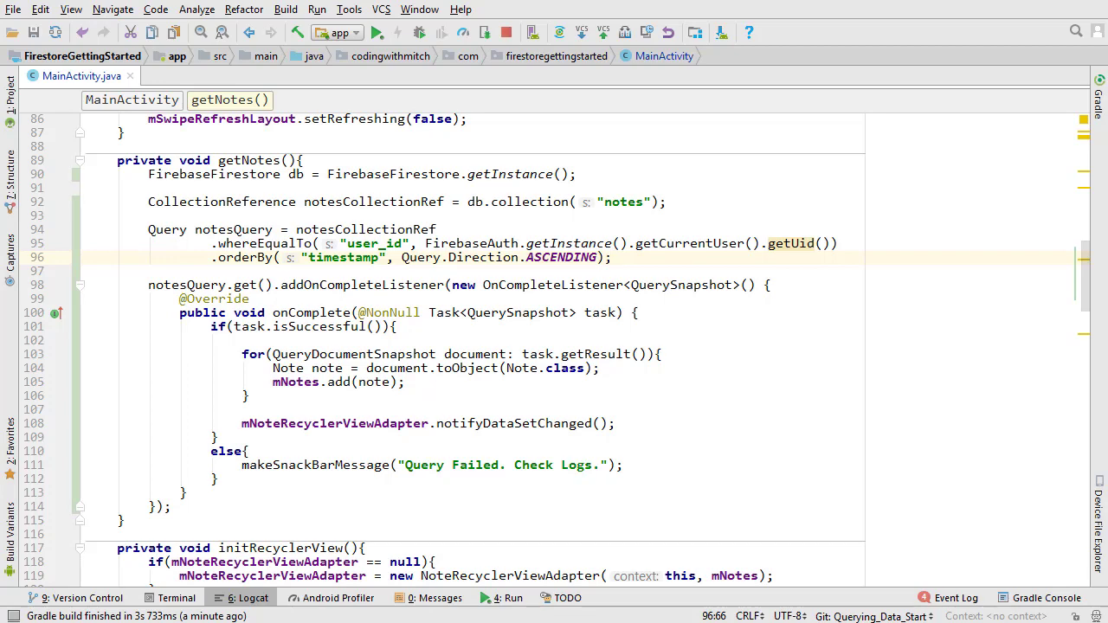
Step: Run the app on the connected OnePlus ONE A2005 phone
click(377, 32)
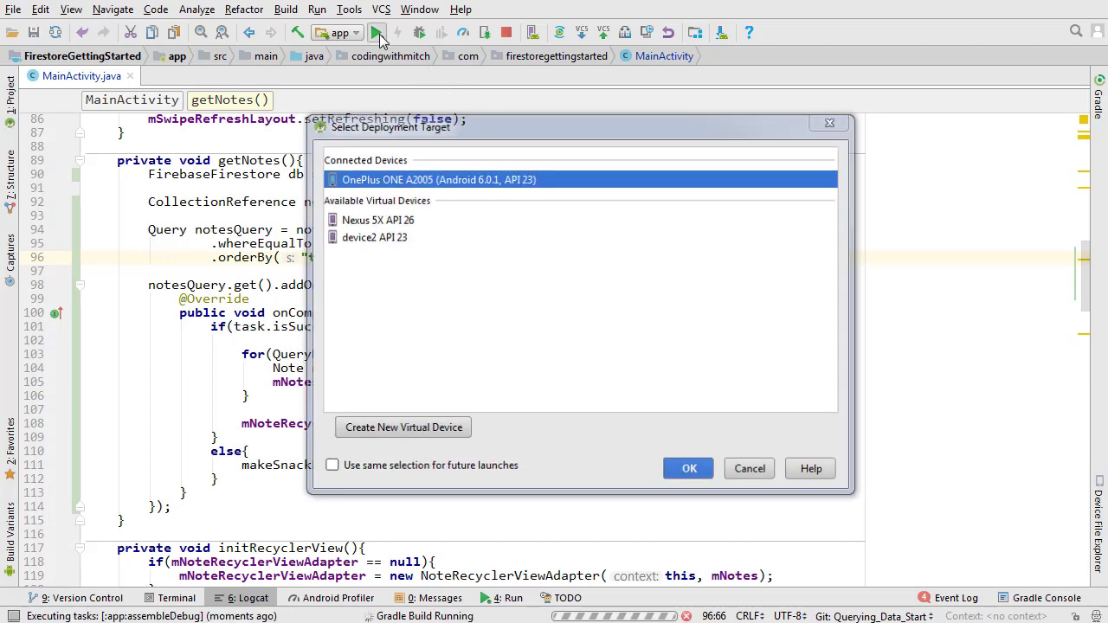
click(688, 469)
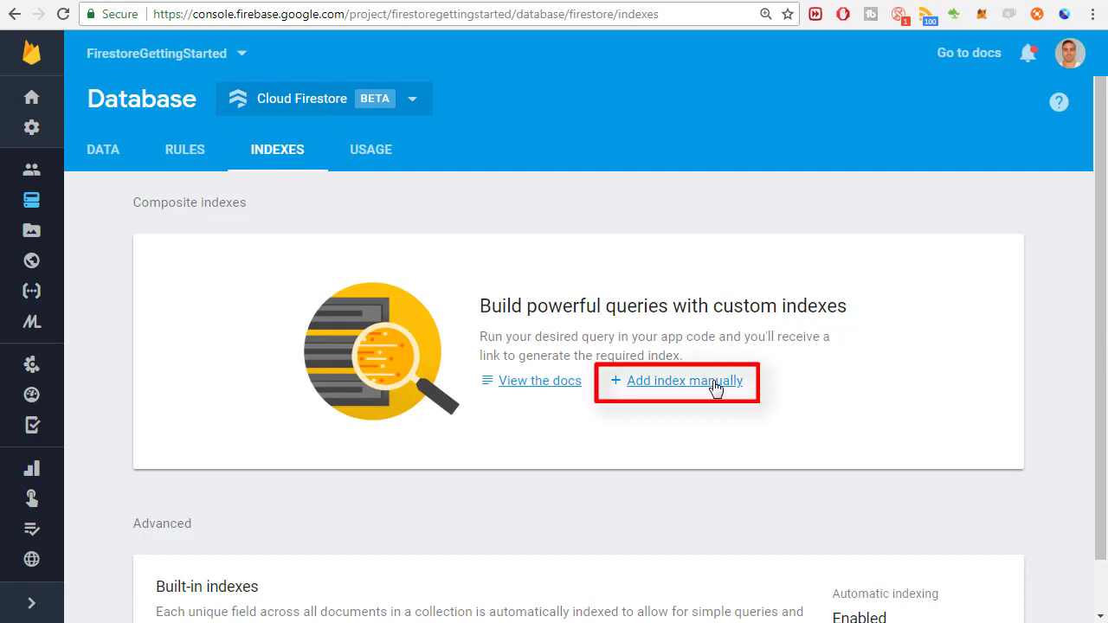
Step: Manually add a composite index on the 'notes' collection: user_id, then timestamp, both ascending
click(683, 381)
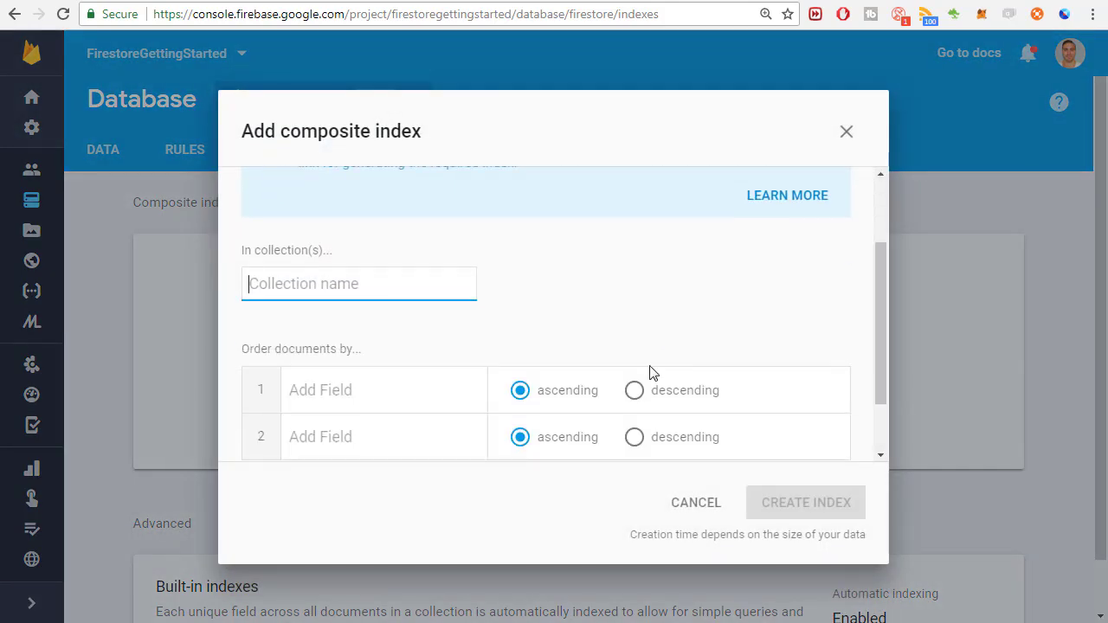
text(notes)
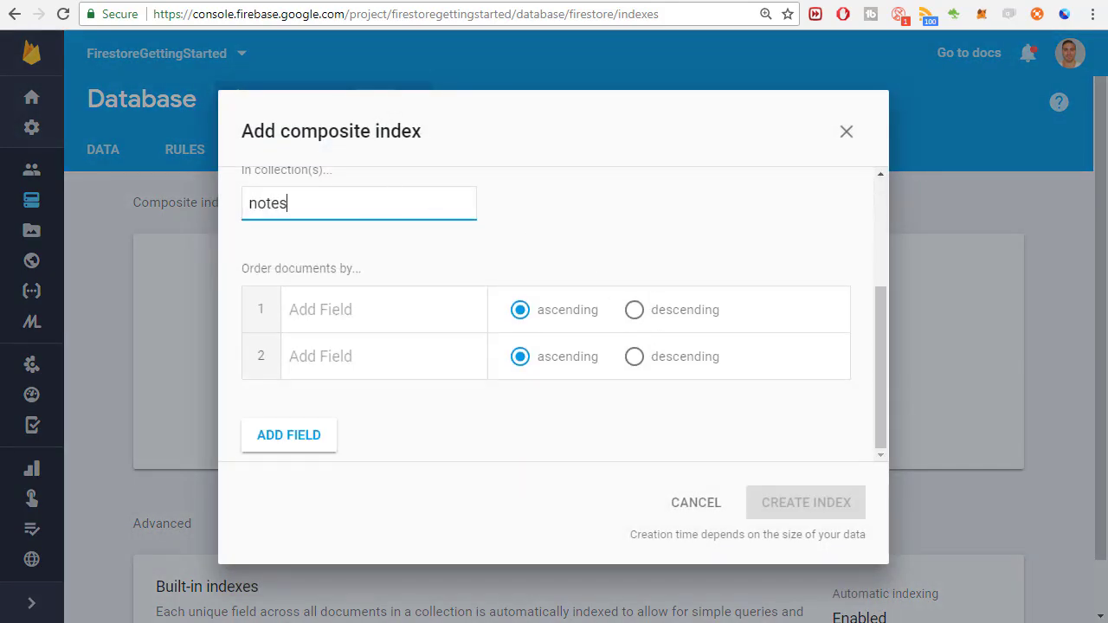
text(user_id)
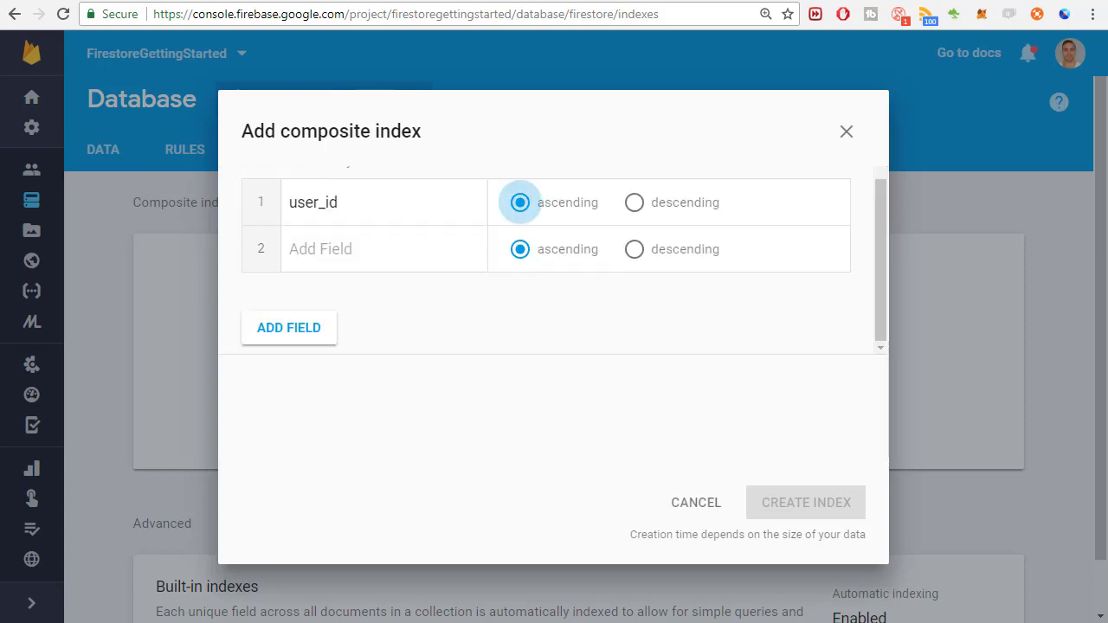
text(timestamp)
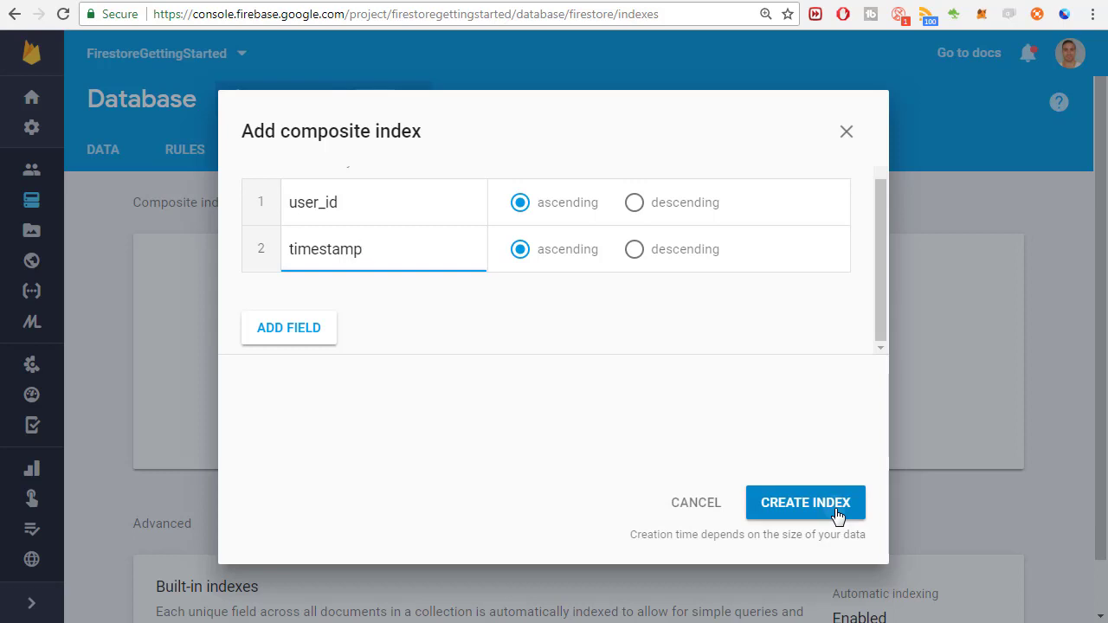
click(804, 502)
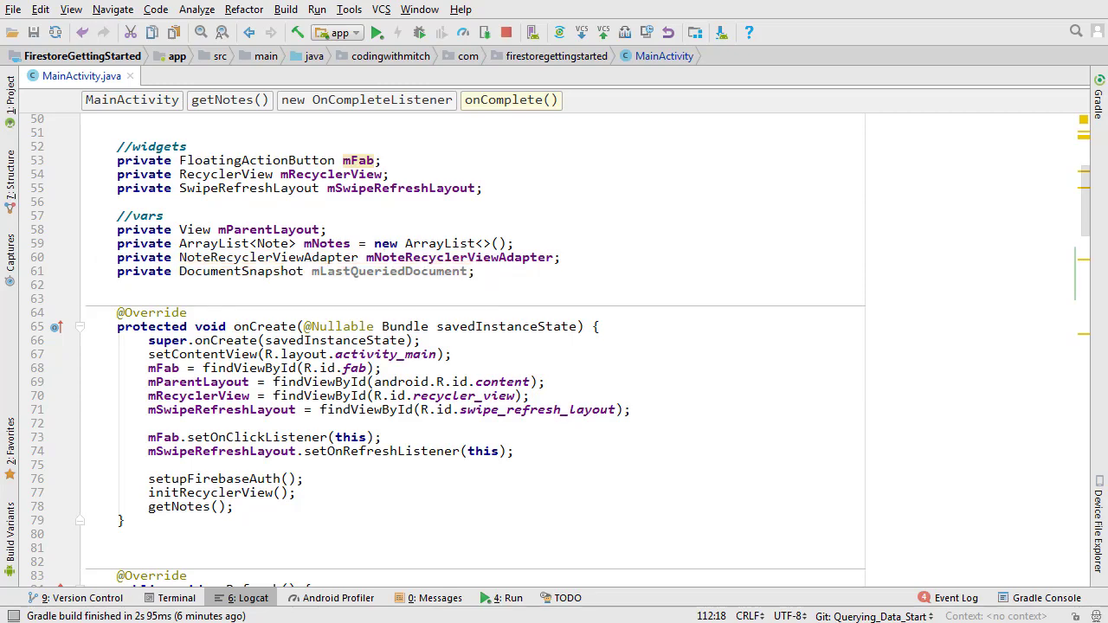
Step: Declare Query notesQuery and add startAfter(mLastQueriedDocument) when mLastQueriedDocument != null, else the original query
scroll(down, 3)
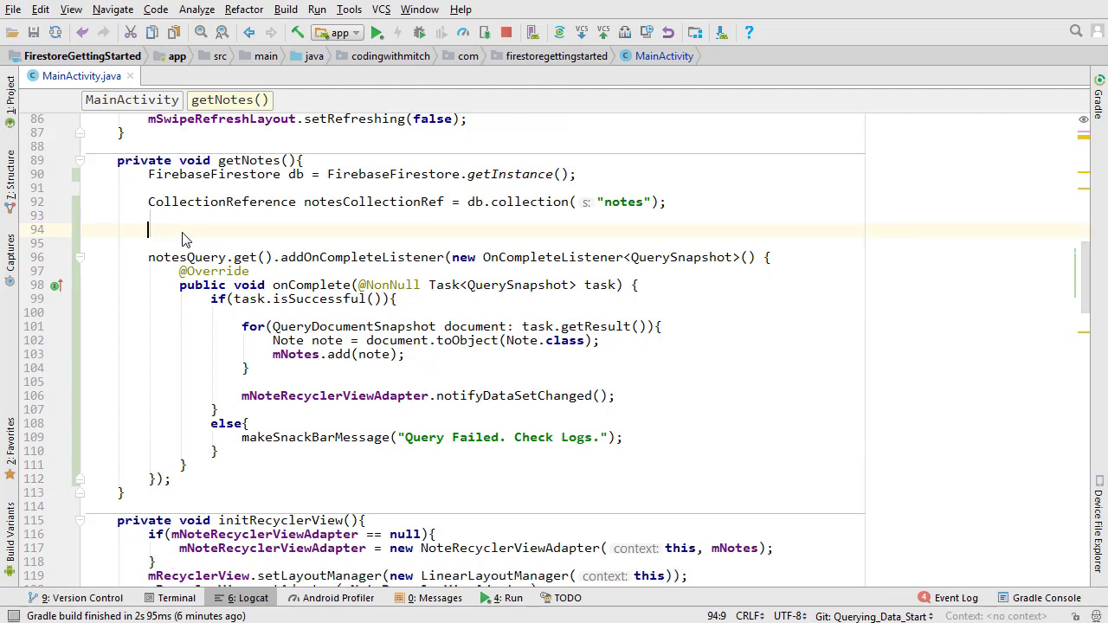
text(Query notesQuery = null;)
text(if(){)
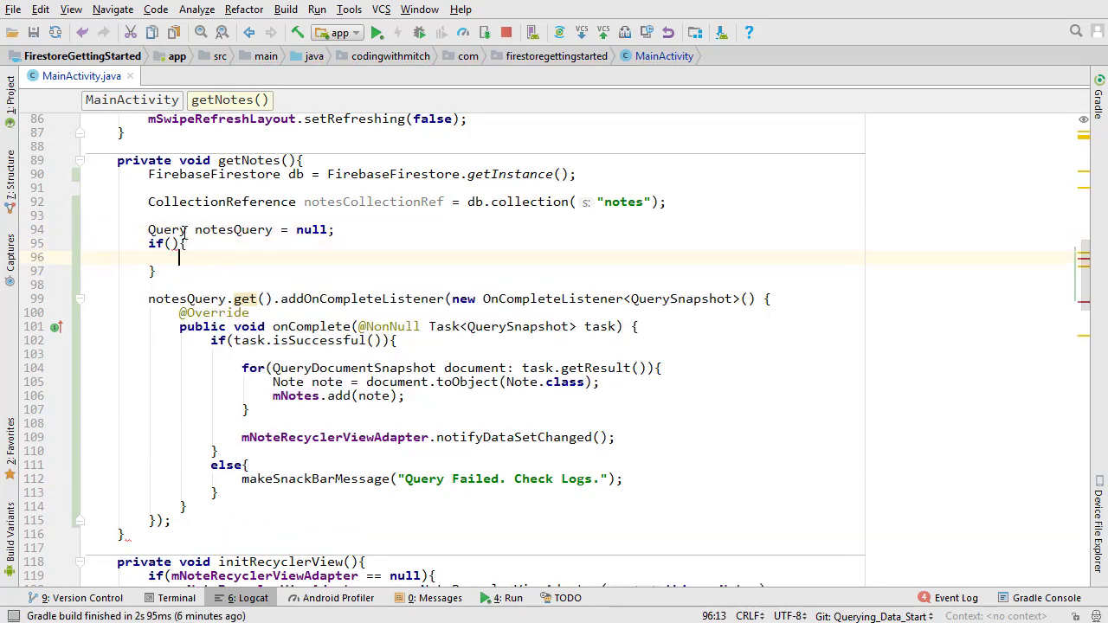
text(mLastQueriedDocument != null)
text(else{)
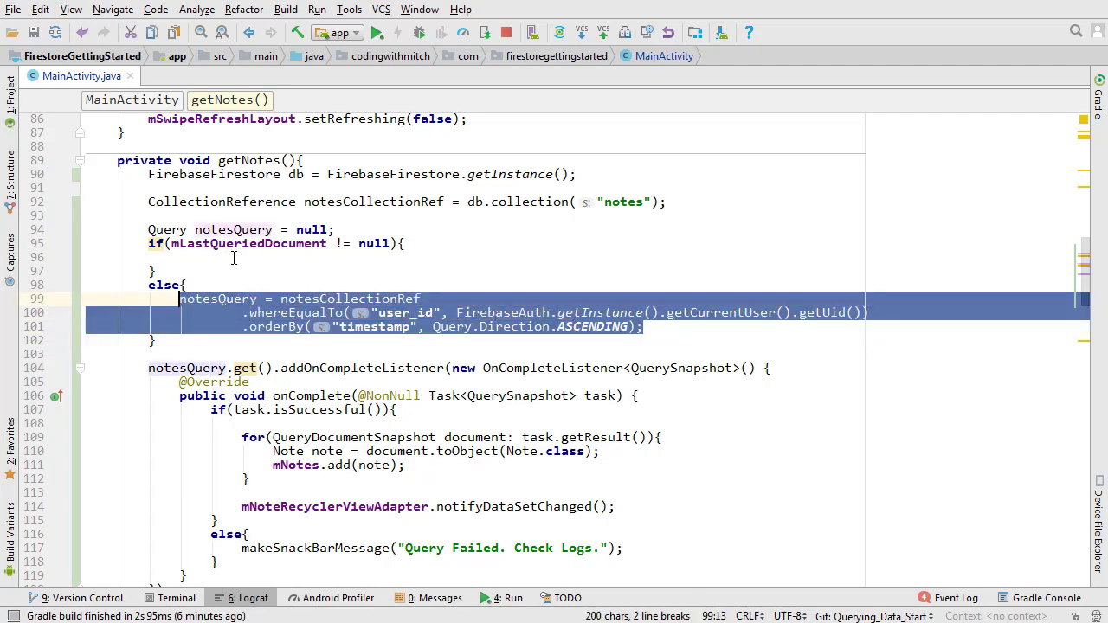
text(.startAfter(mLastQueriedDocument);)
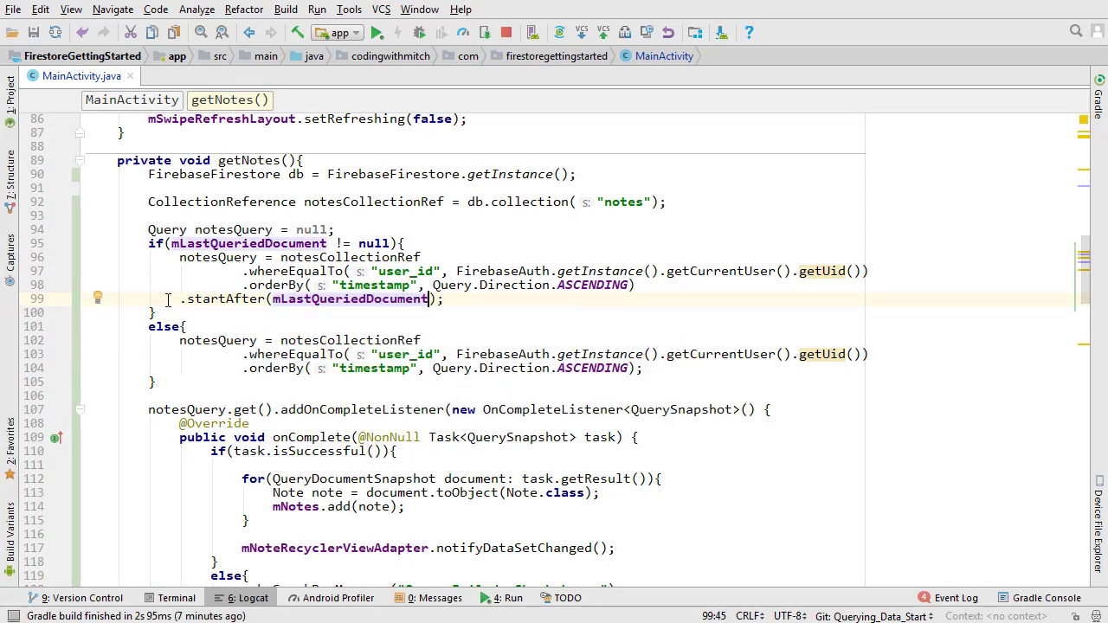
click(719, 465)
text(if(tas){)
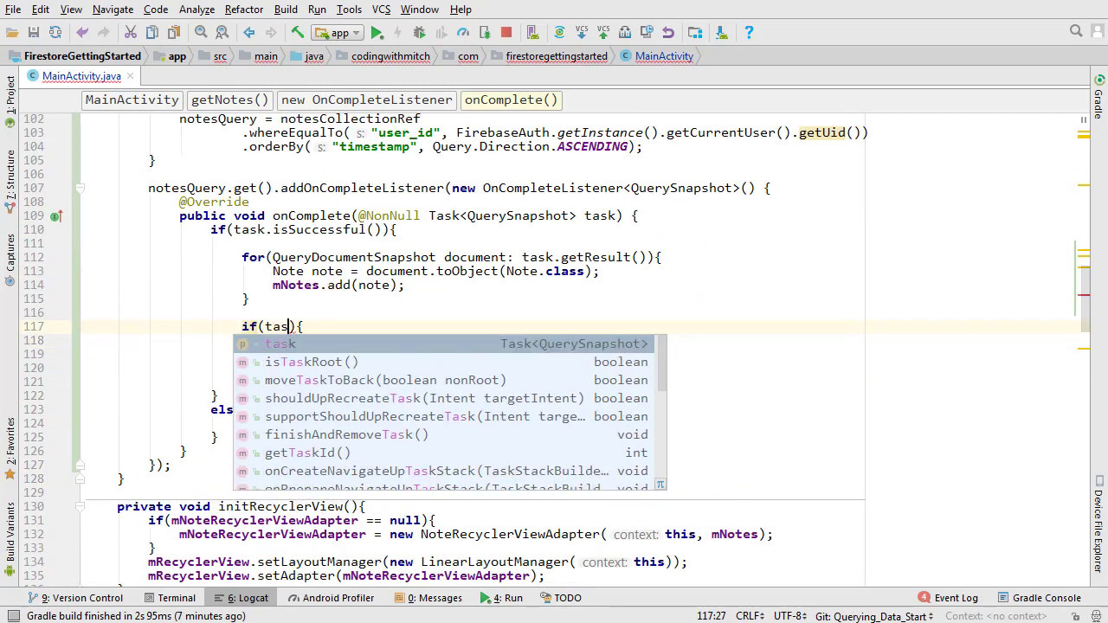
Step: Set mLastQueriedDocument to the last result when task.getResult().size() != 0, then run on the OnePlus phone
text(k.getResult().size() != 0)
click(449, 341)
text(mLastQueriedDocument =)
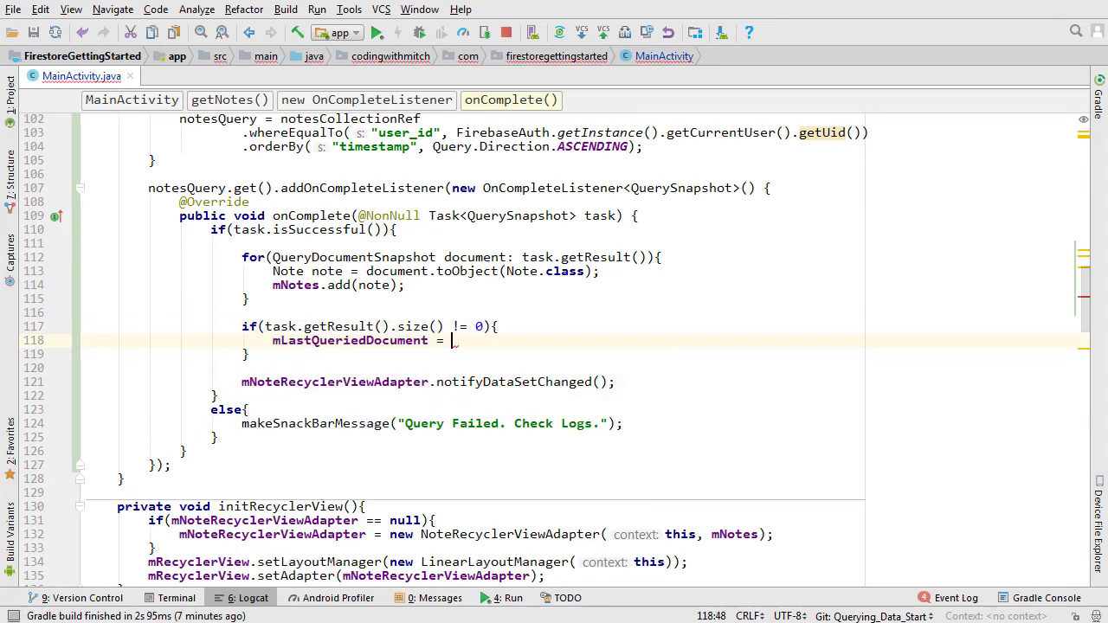
text(task.getResult().getDocuments()
text(.get(t)
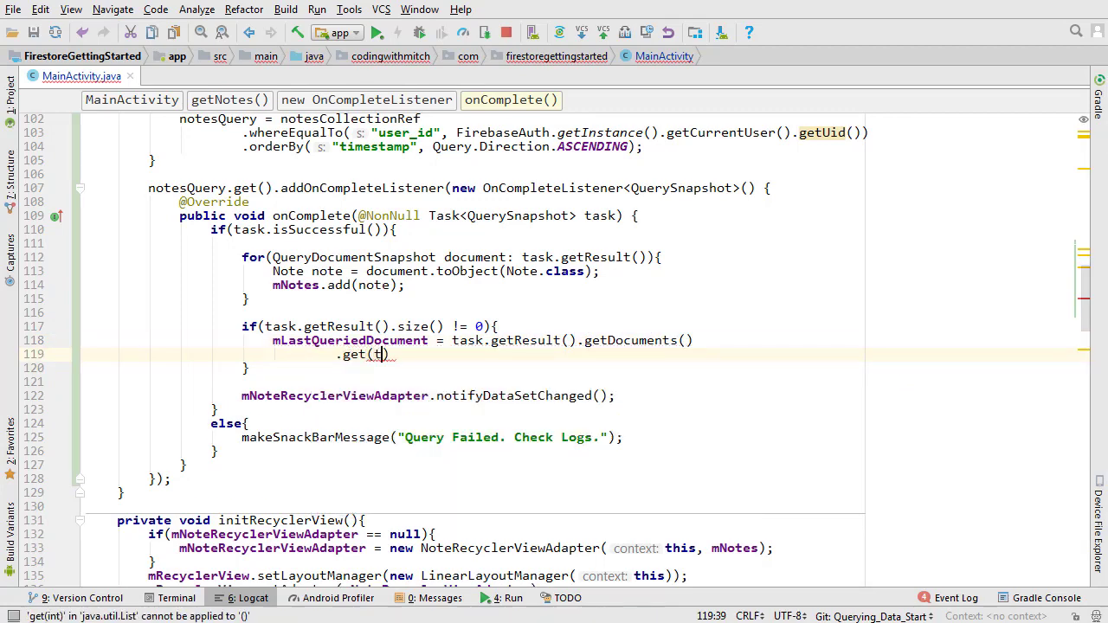
text(task.getResult().size() - 1);)
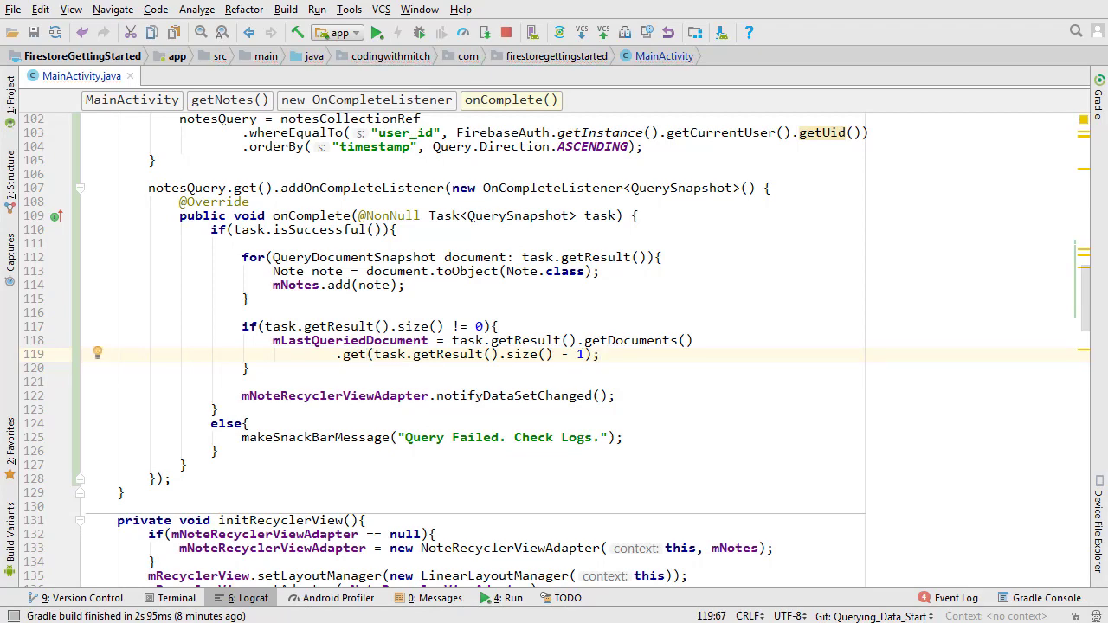
click(375, 32)
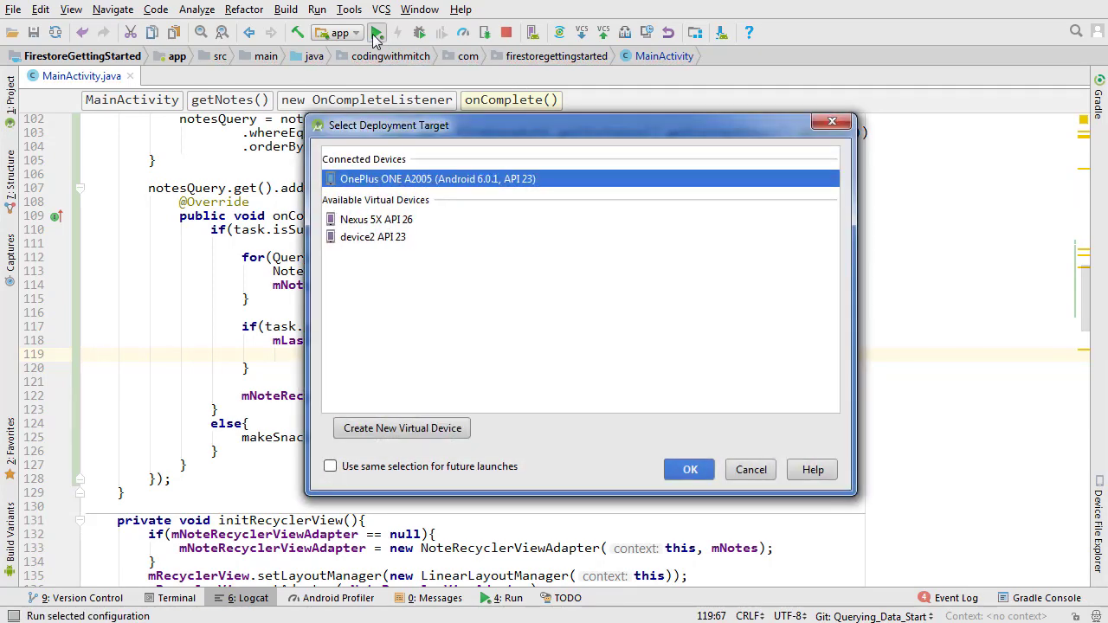
click(690, 469)
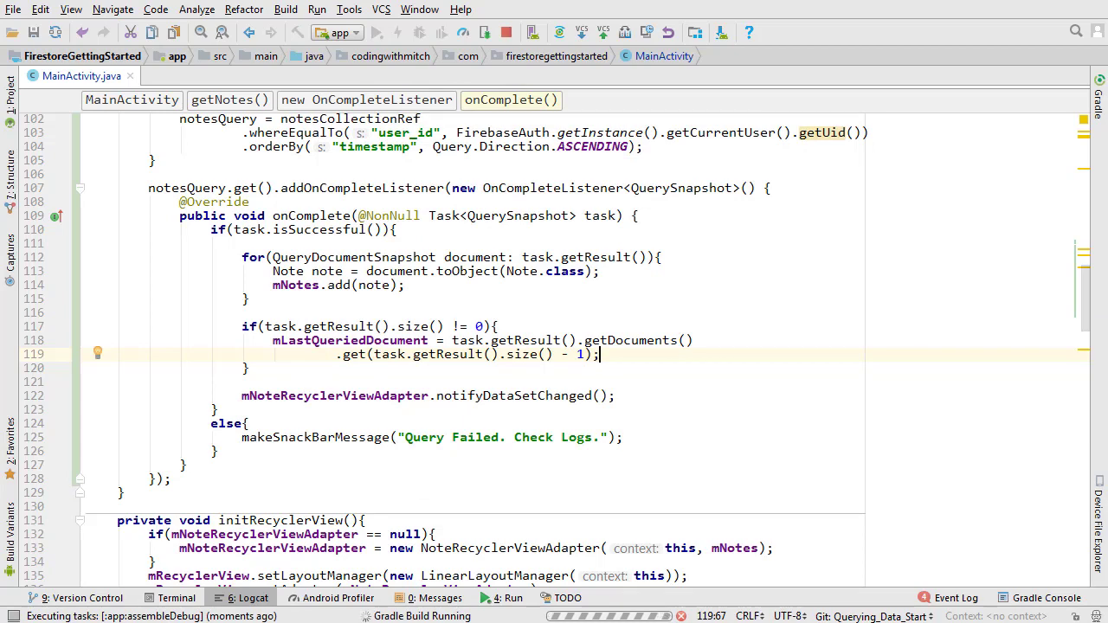